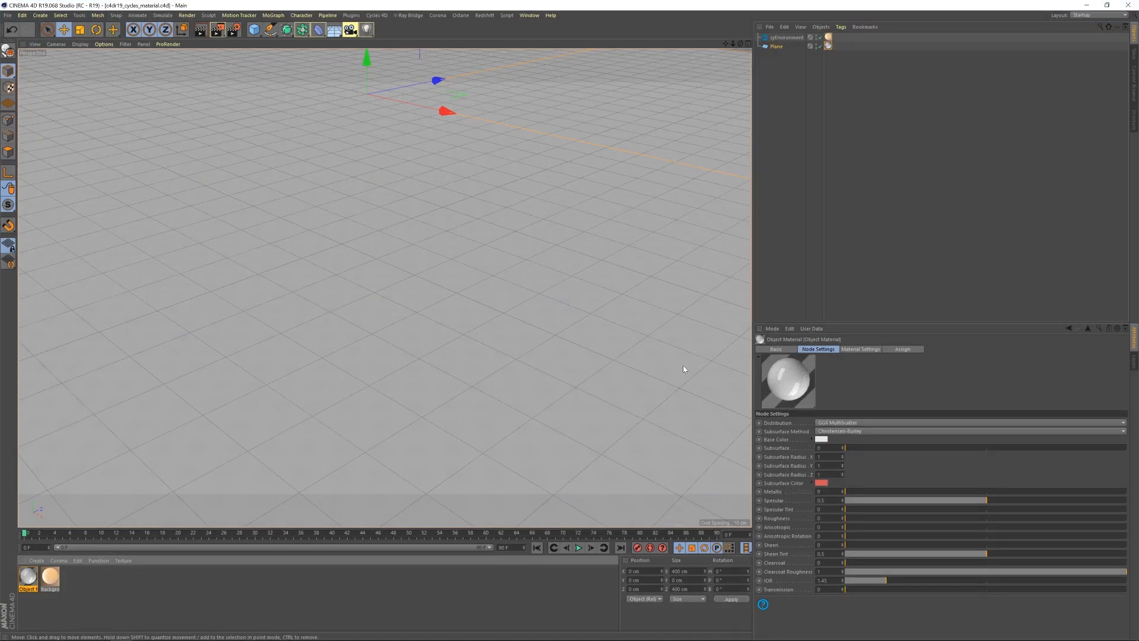
pyautogui.moveTo(491, 392)
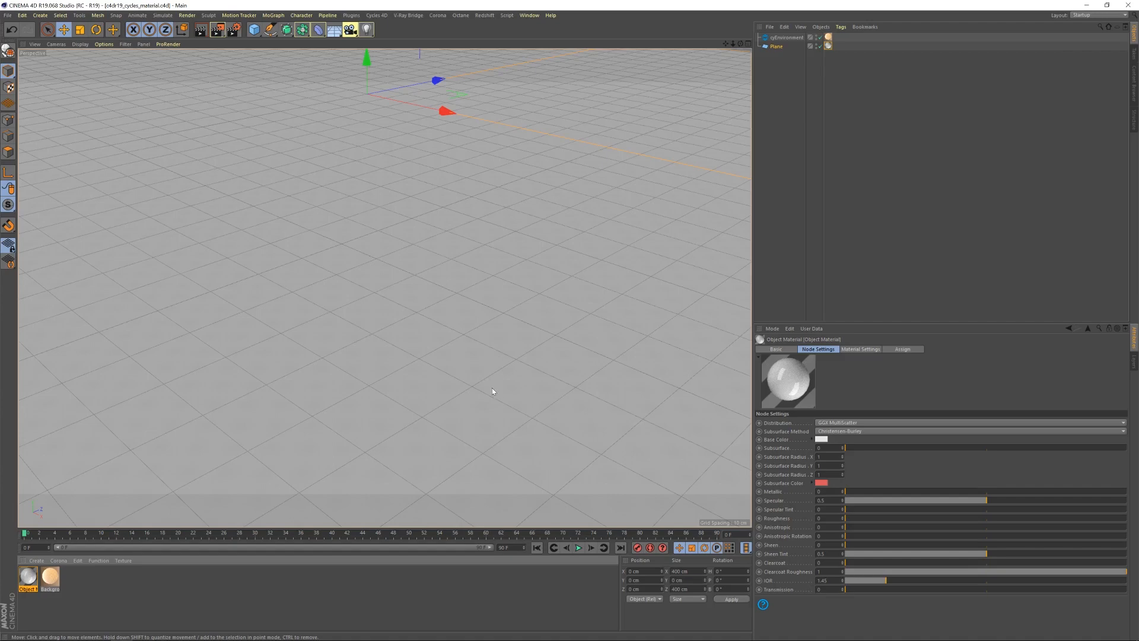
pyautogui.moveTo(229, 57)
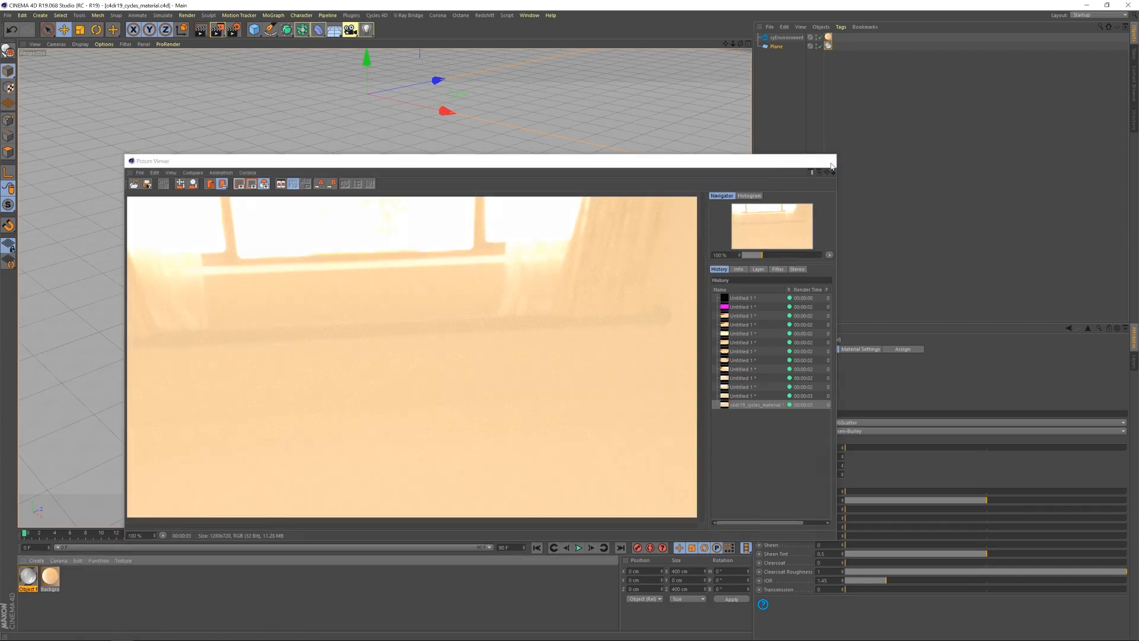
# Close Picture Viewer, add a Cycles 4D Object Material and name it Wood Flooring 044
pyautogui.click(831, 162)
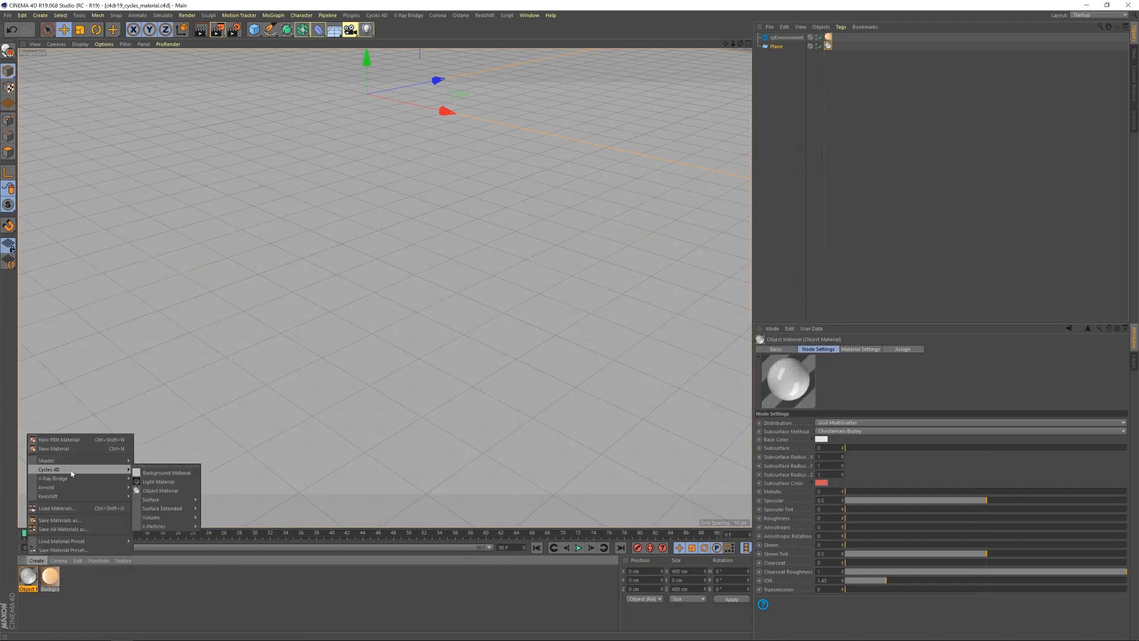
pyautogui.click(158, 489)
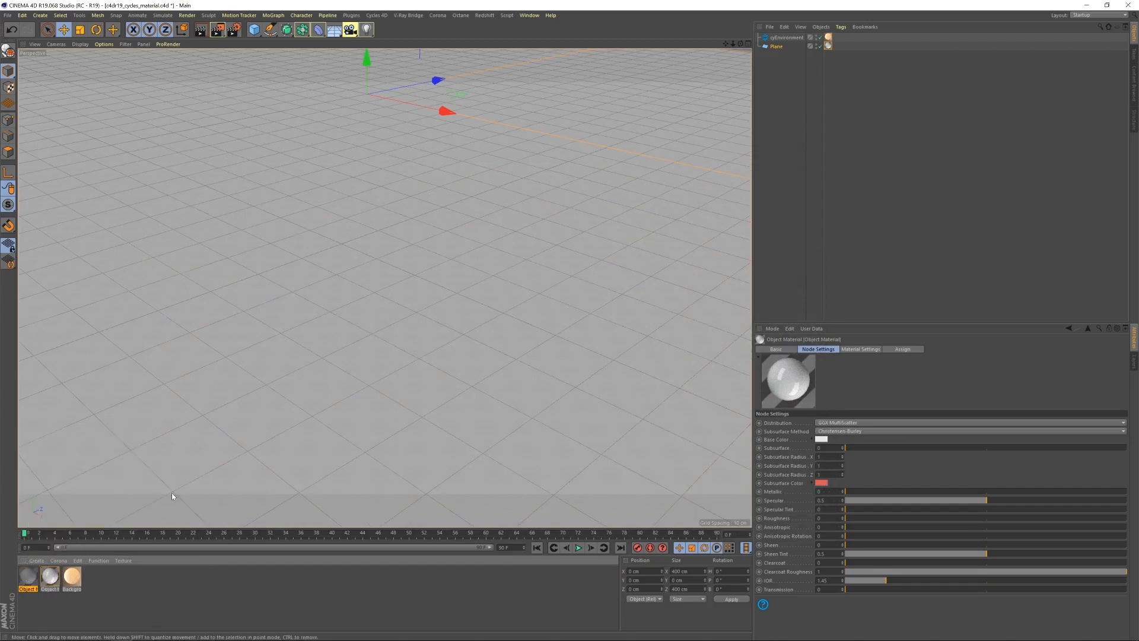
pyautogui.click(26, 576)
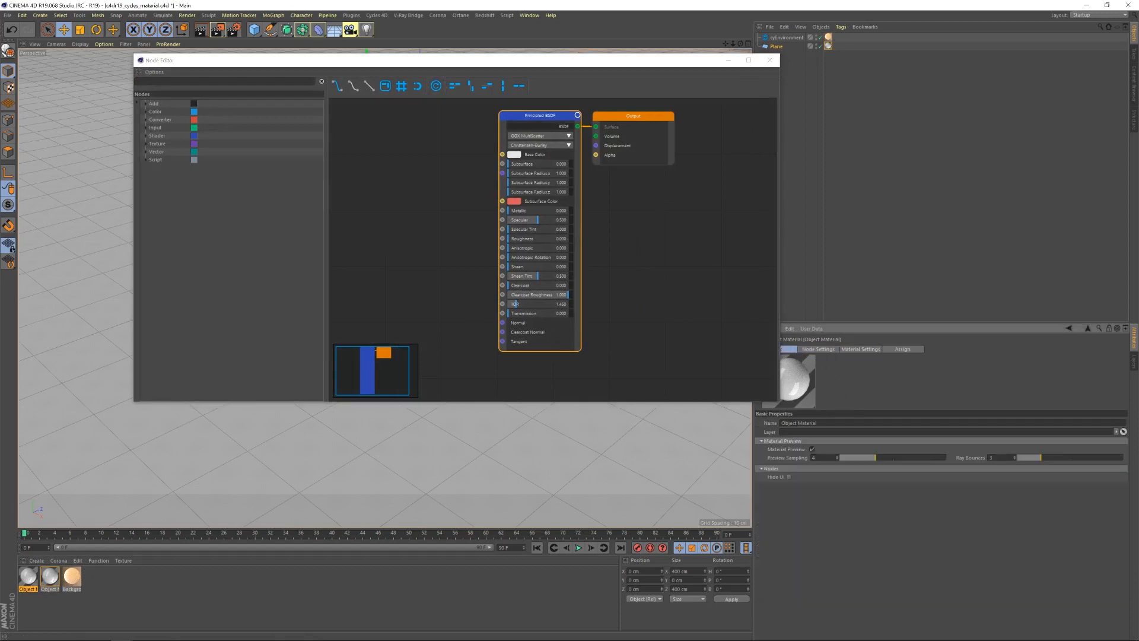
pyautogui.write('Wood Flooring 044')
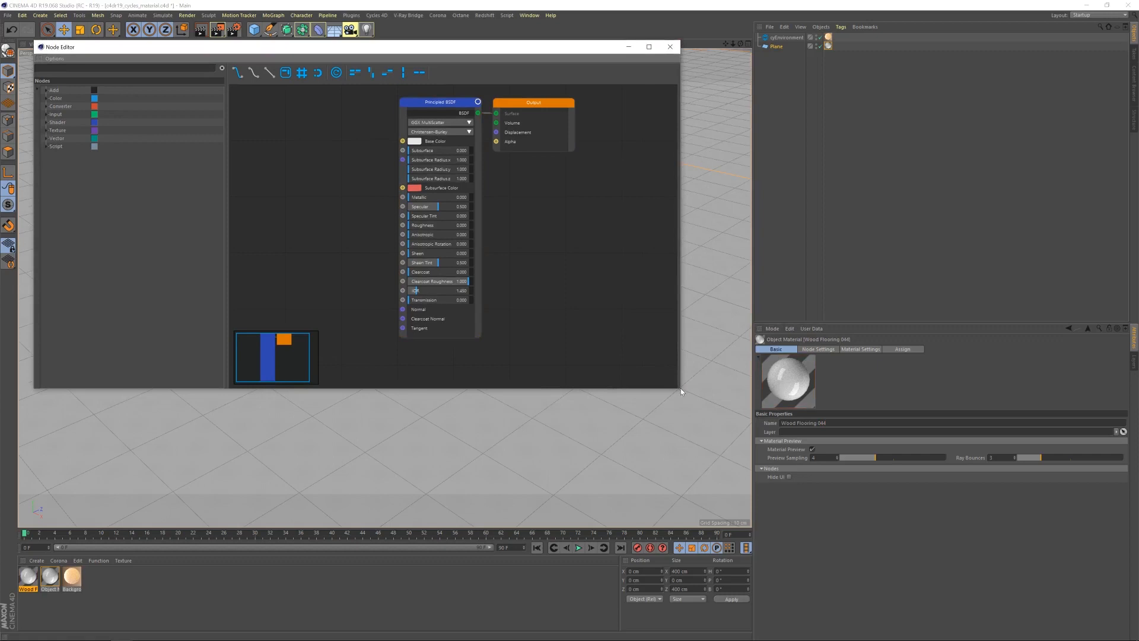
# Enlarge the Node Editor window and expand the Texture category in the Nodes list
pyautogui.moveTo(681, 391); pyautogui.dragTo(901, 528)
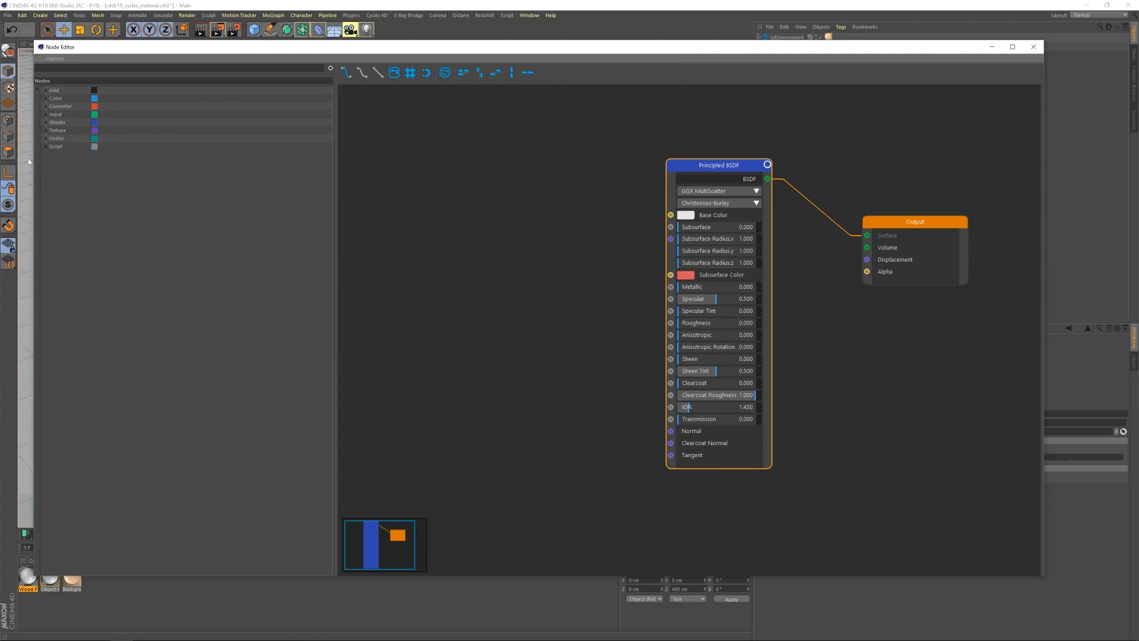
pyautogui.click(46, 130)
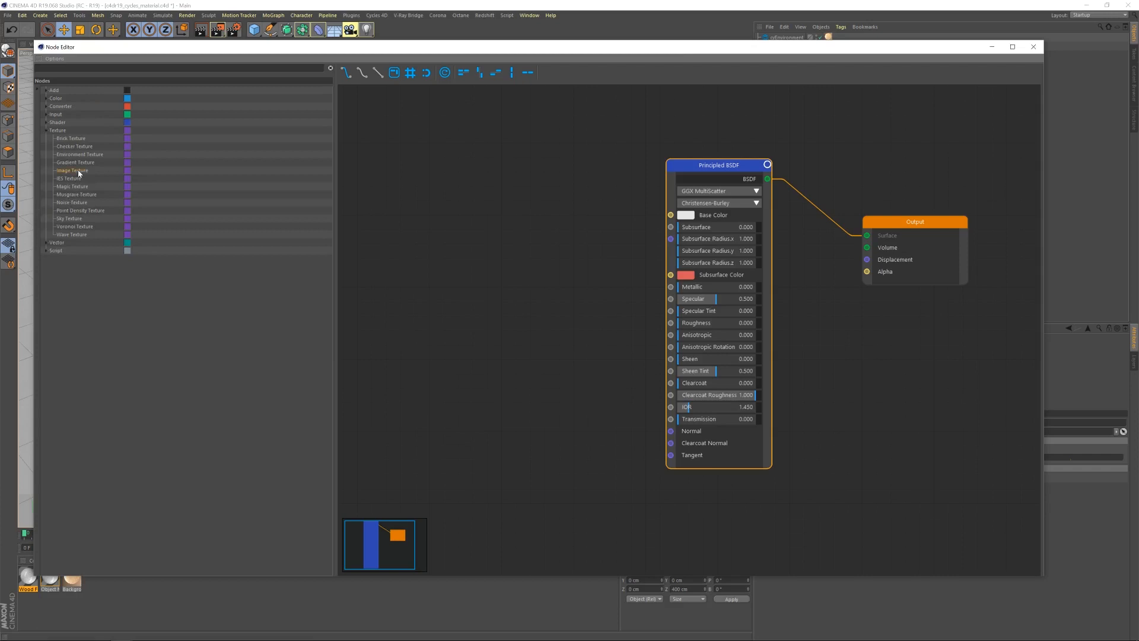
# Add an Image Texture node loaded with WoodFlooring044_COL_4K.jpg, dismissing the copy prompt
pyautogui.doubleClick(71, 171)
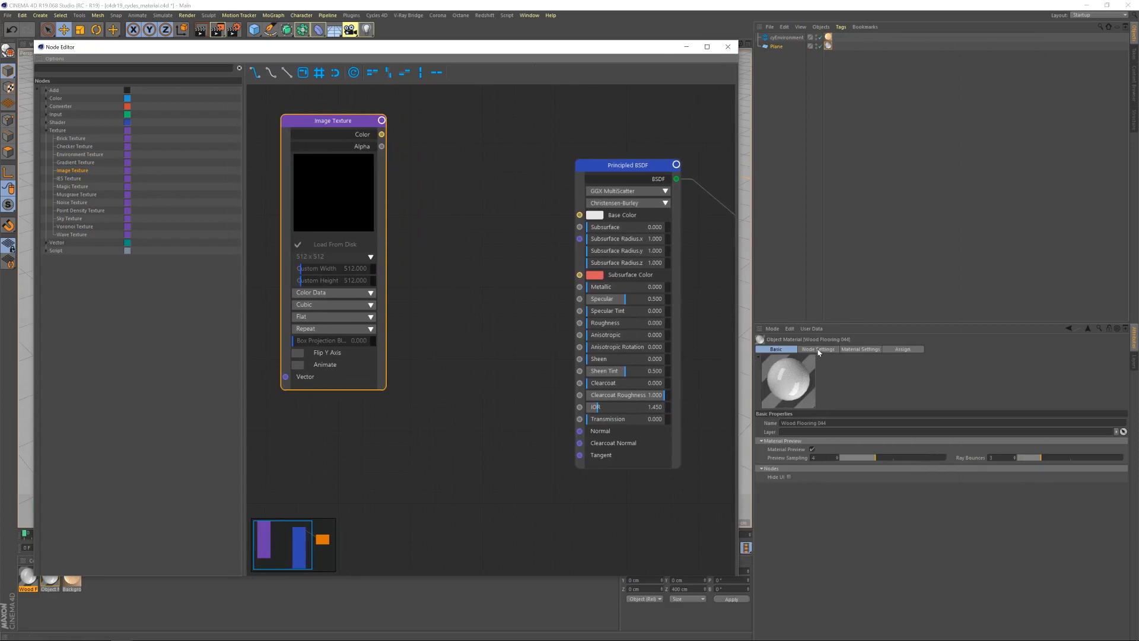
pyautogui.click(818, 349)
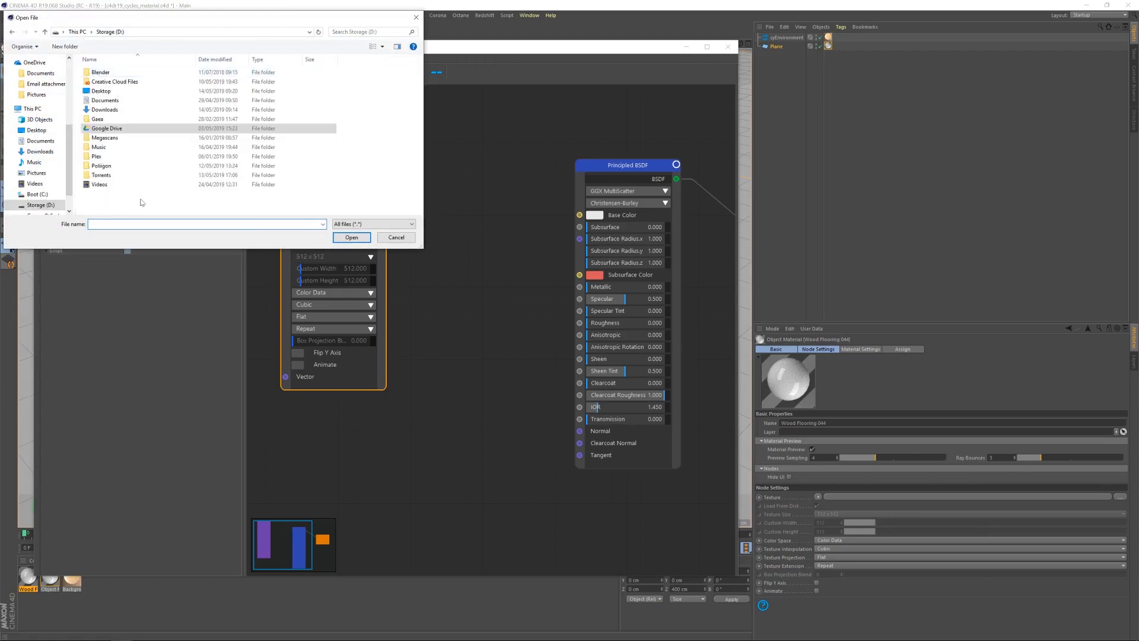
pyautogui.doubleClick(101, 164)
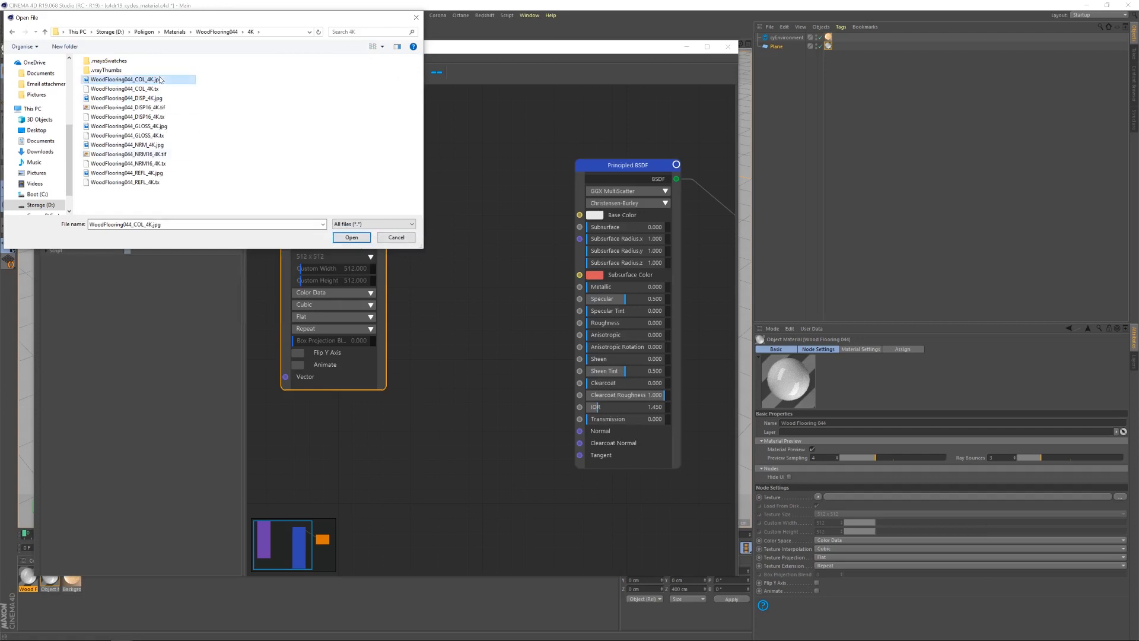
pyautogui.click(350, 237)
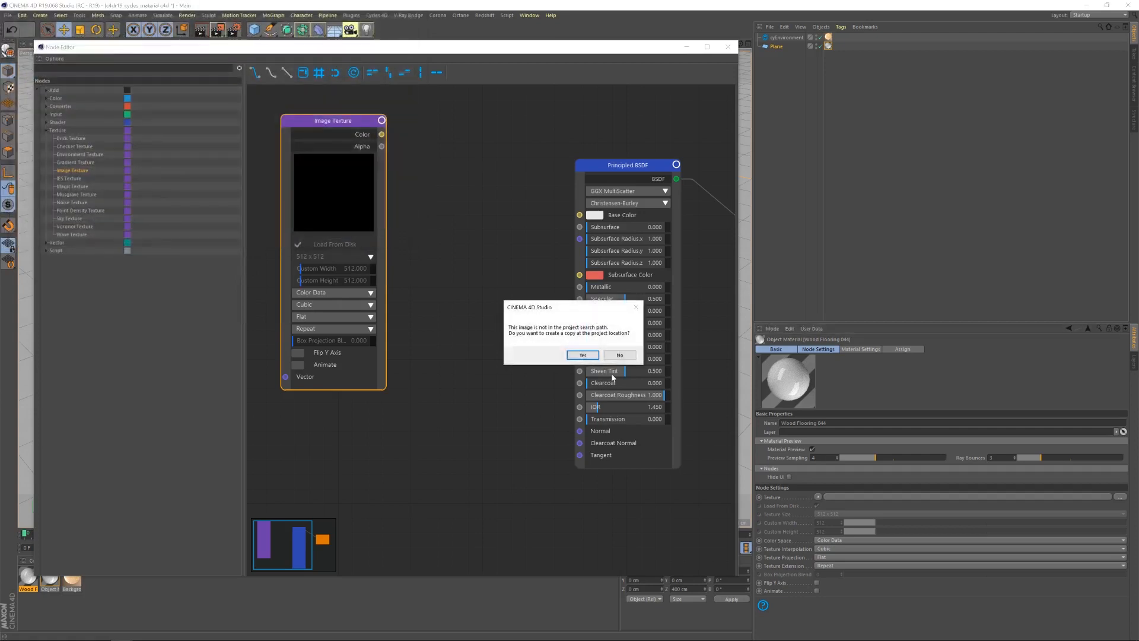
pyautogui.click(582, 355)
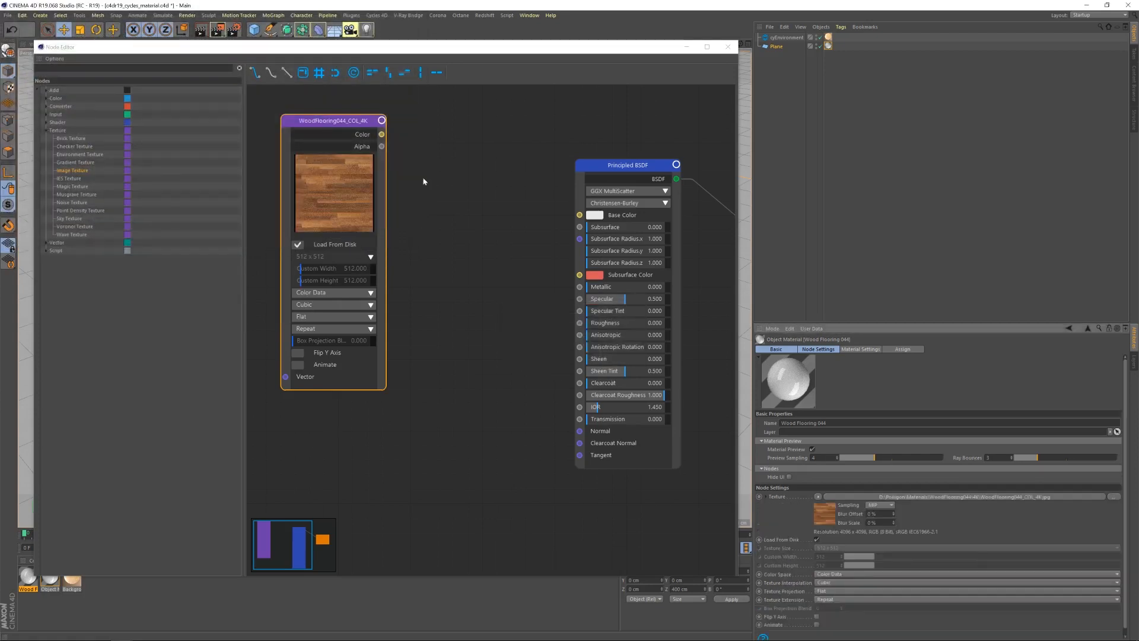
# Connect the colour map to Base Color and place a second Image Texture node
pyautogui.moveTo(381, 135); pyautogui.dragTo(579, 215)
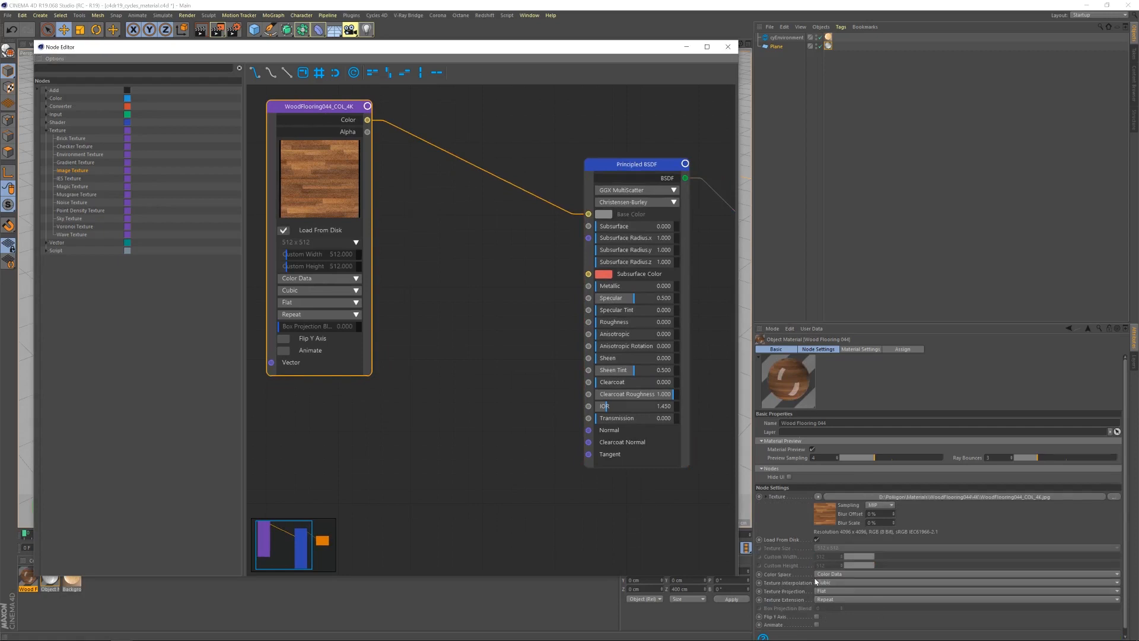
pyautogui.scroll(-3)
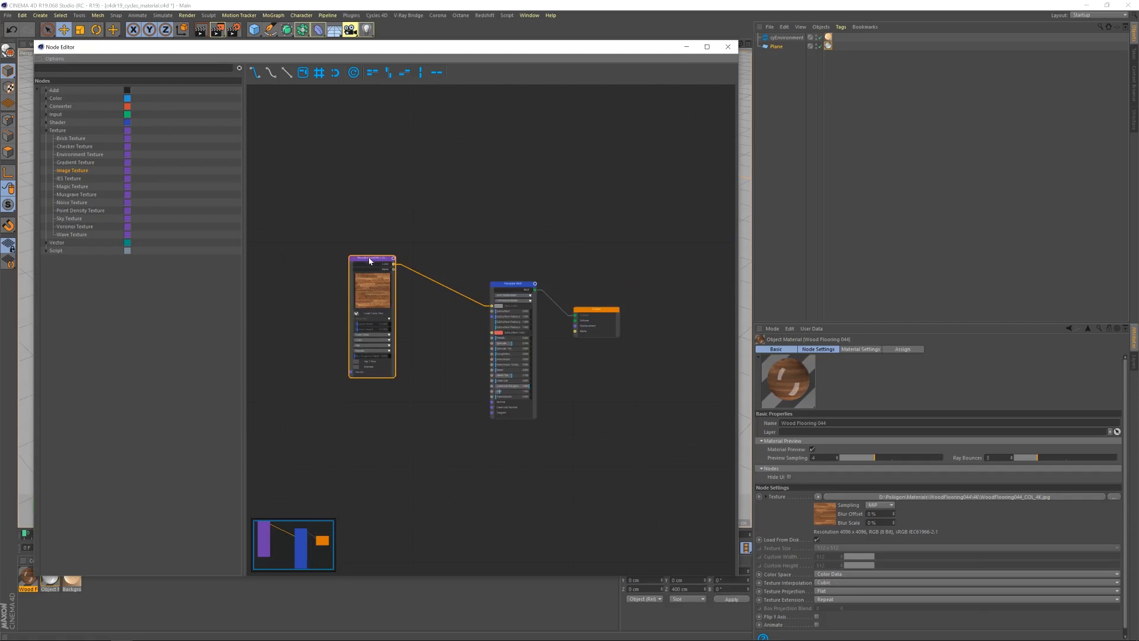
pyautogui.moveTo(372, 259); pyautogui.dragTo(297, 150)
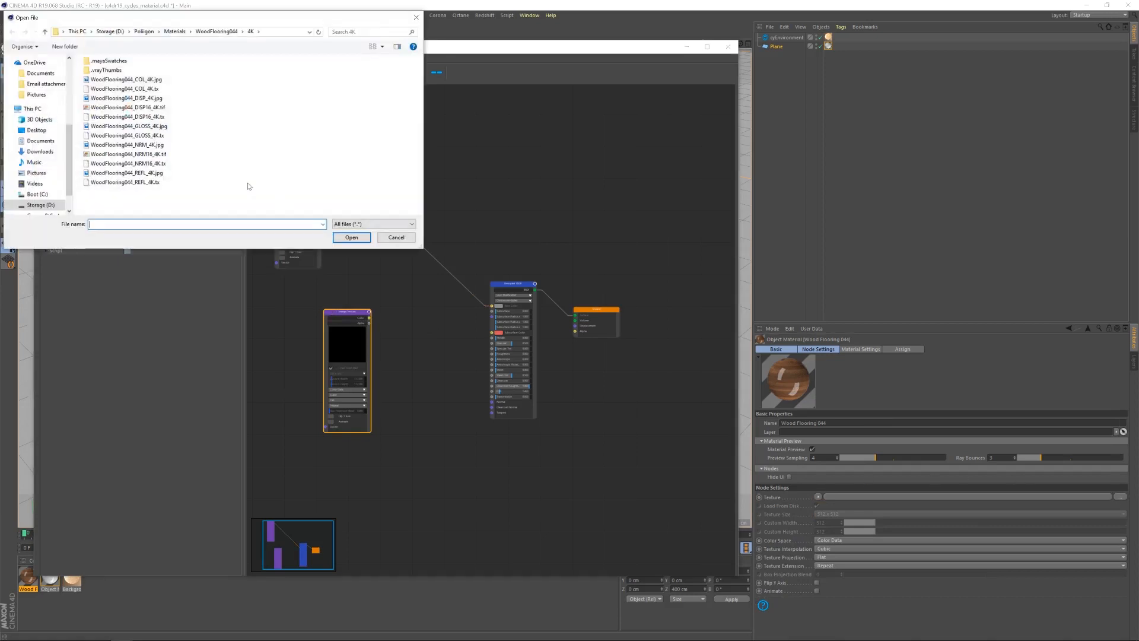
# Load WoodFlooring044_REFL_4K.jpg into the second Image Texture node, dismissing the copy prompt
pyautogui.click(127, 173)
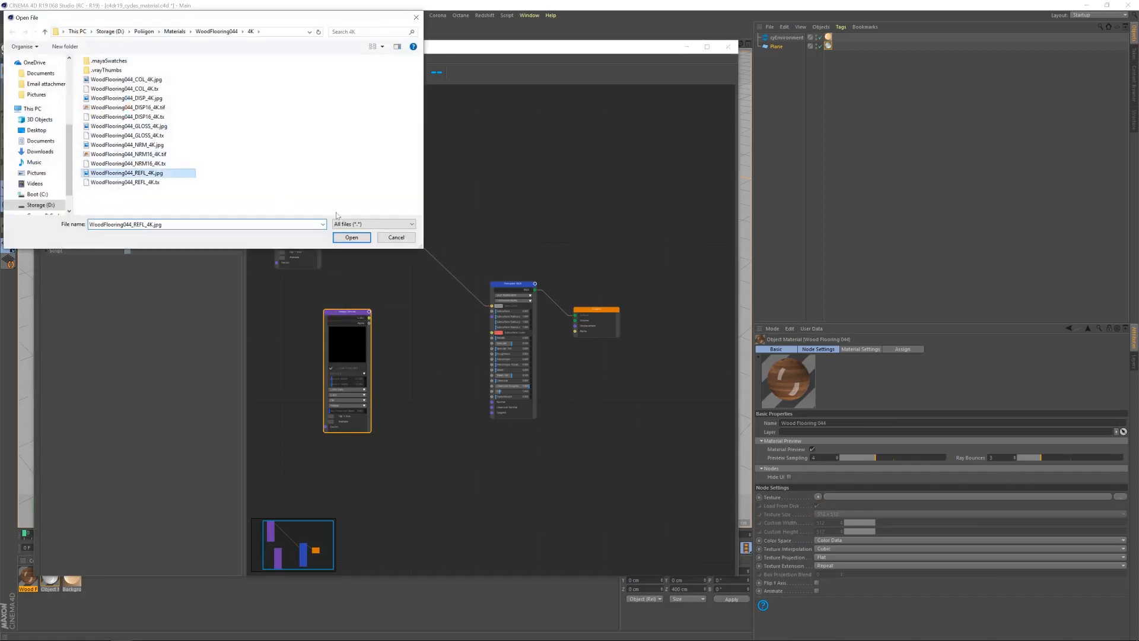
pyautogui.click(351, 237)
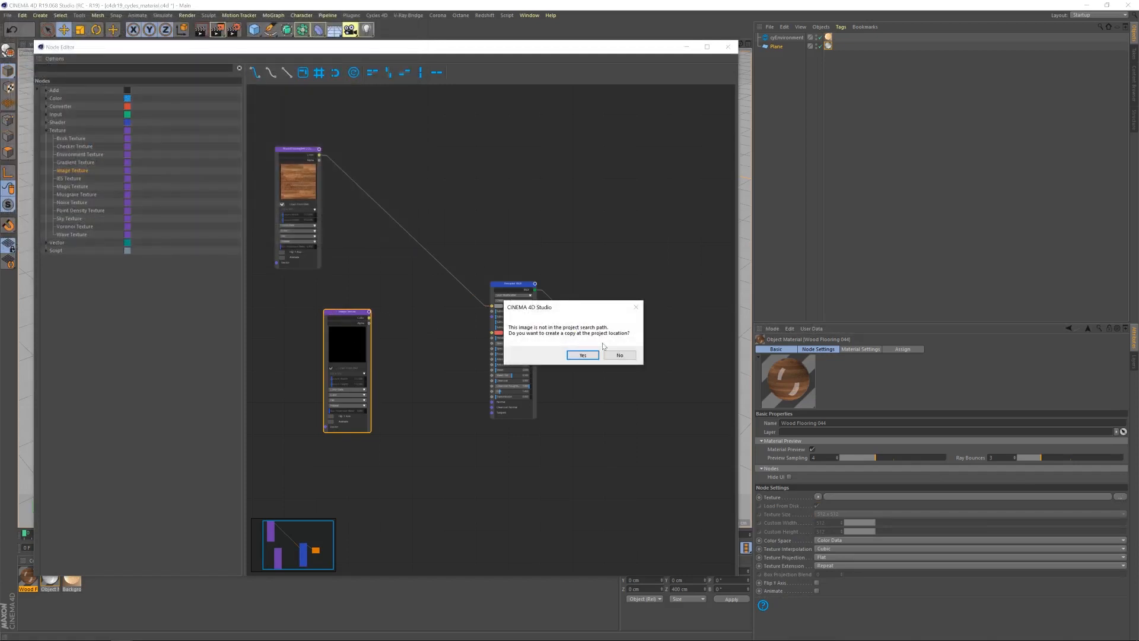
pyautogui.click(582, 355)
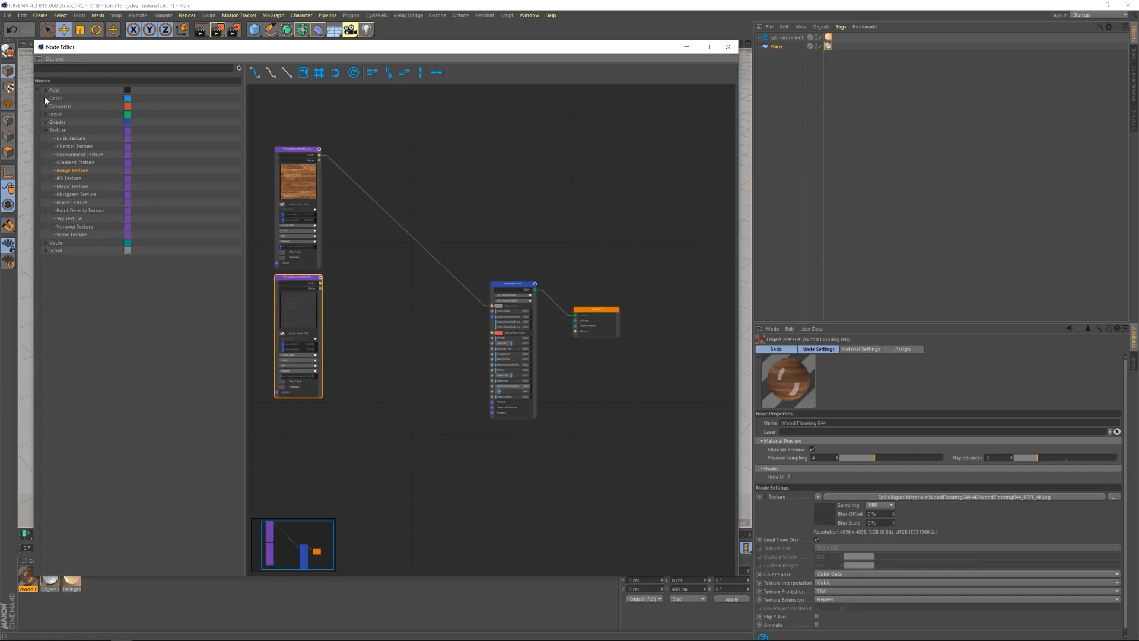
# Route the reflection map through an Invert node into the Principled BSDF
pyautogui.click(47, 98)
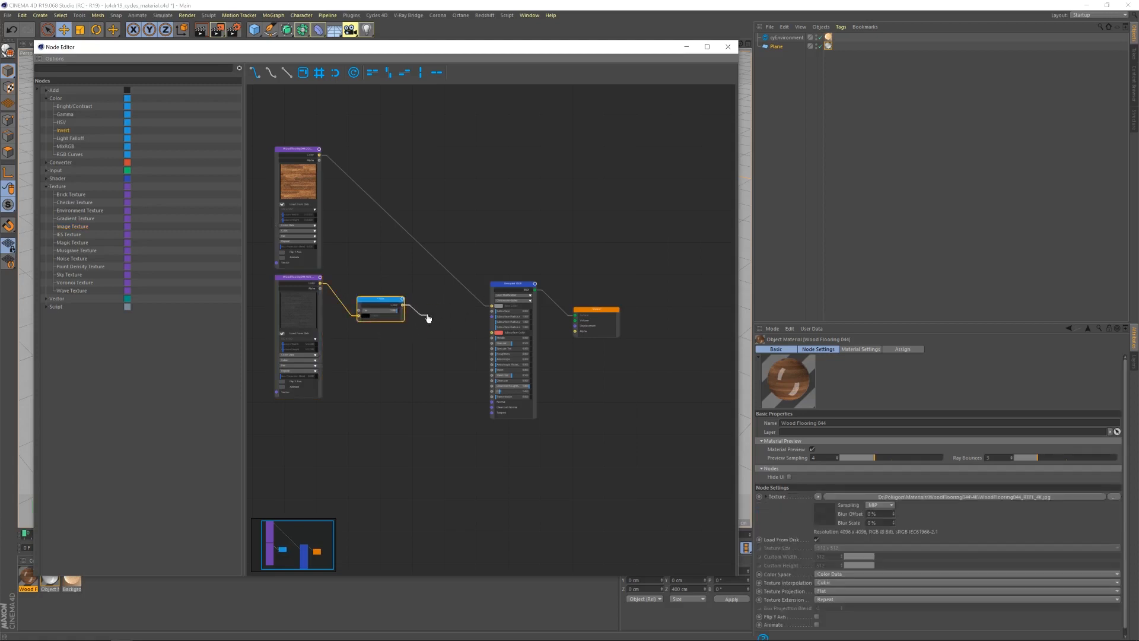
pyautogui.moveTo(404, 309); pyautogui.dragTo(483, 345)
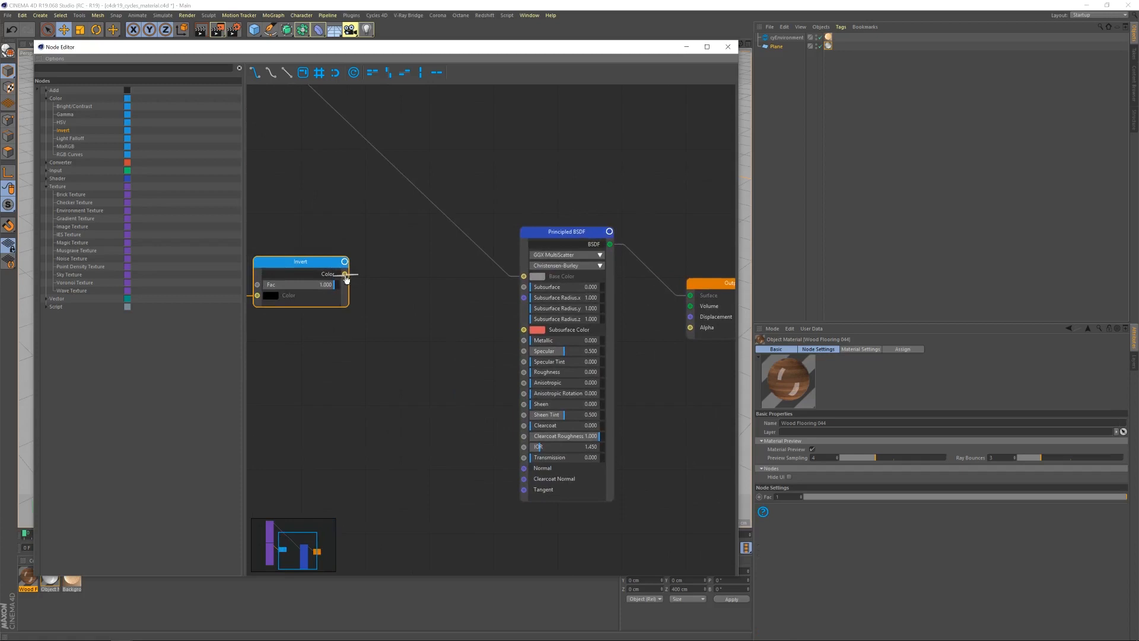
pyautogui.moveTo(344, 274); pyautogui.dragTo(523, 351)
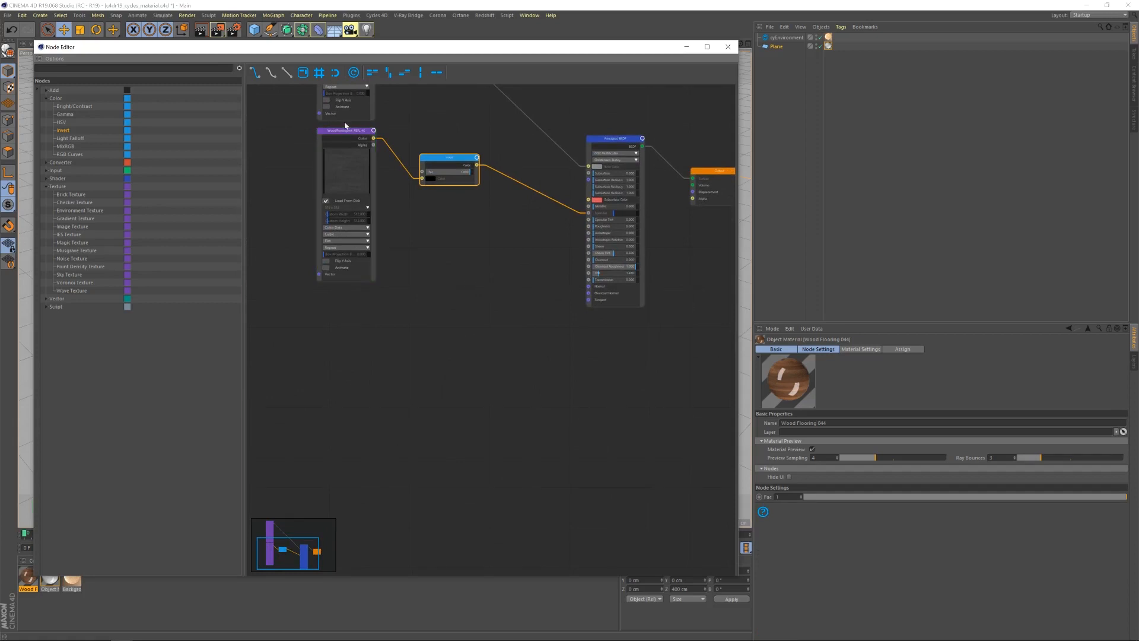
pyautogui.click(346, 132)
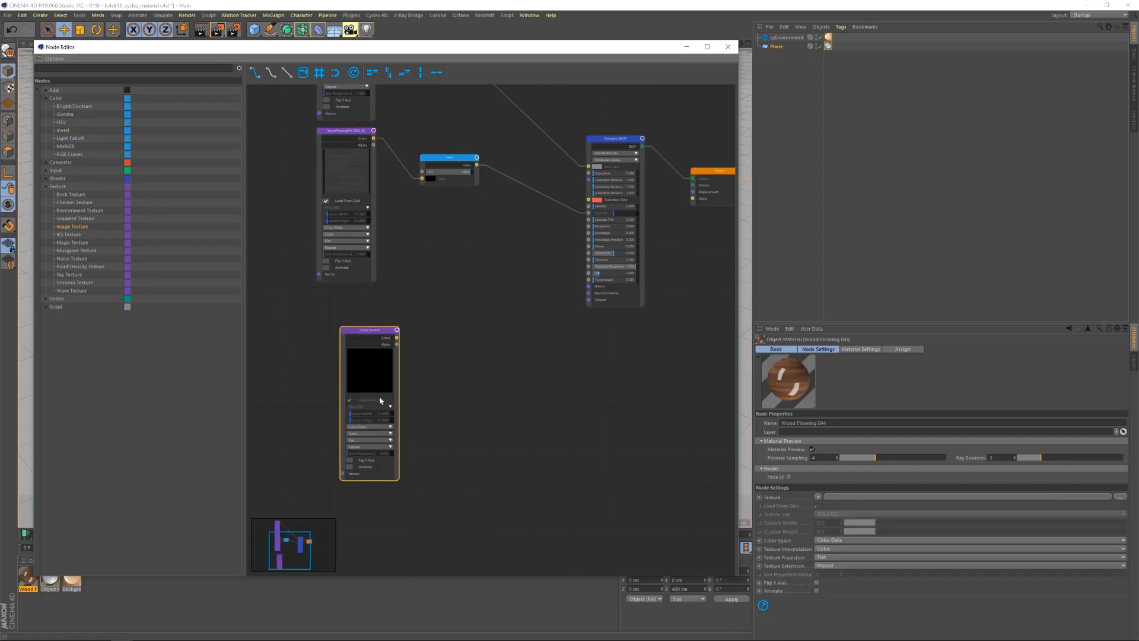
# Position the third Image Texture node and load WoodFlooring044_GLOSS_4K.jpg without copying it
pyautogui.moveTo(369, 330); pyautogui.dragTo(347, 290)
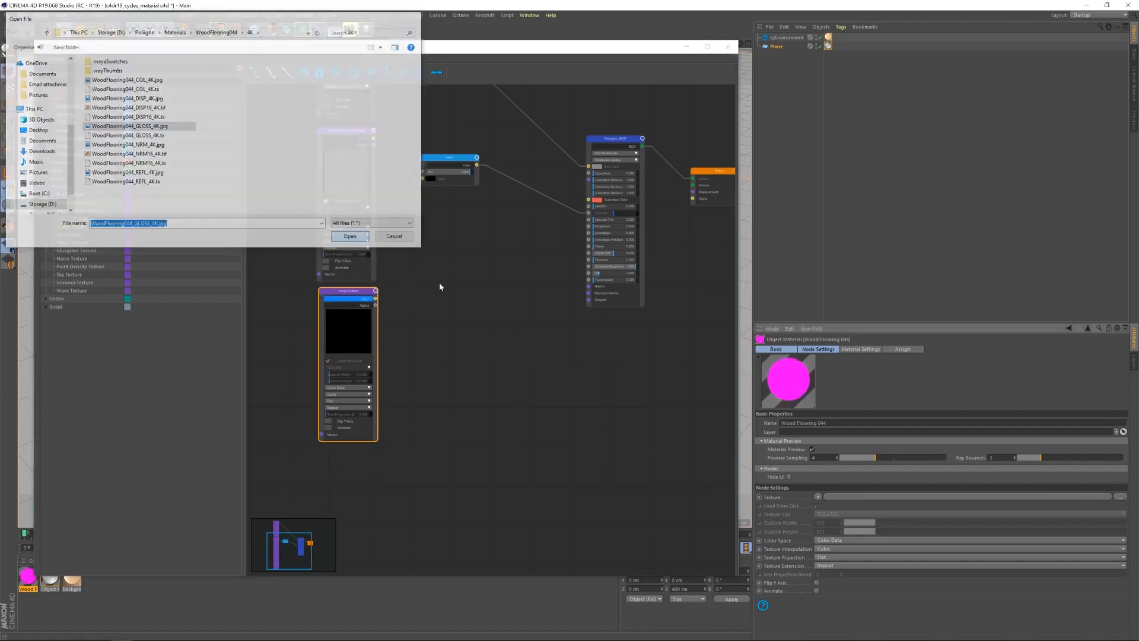
pyautogui.click(349, 235)
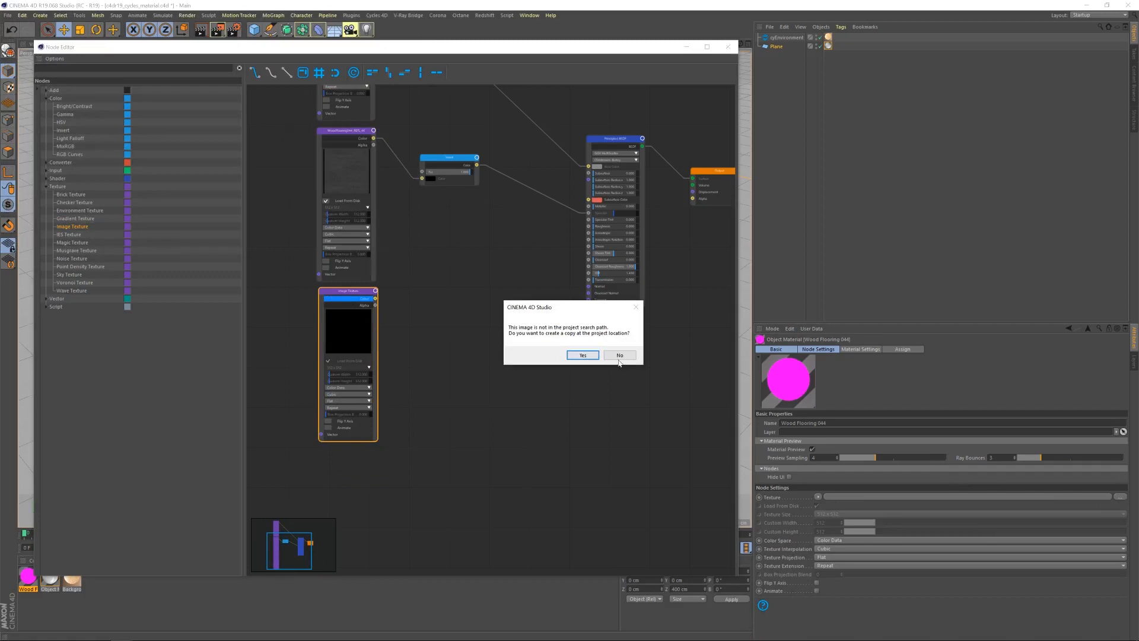
pyautogui.click(582, 355)
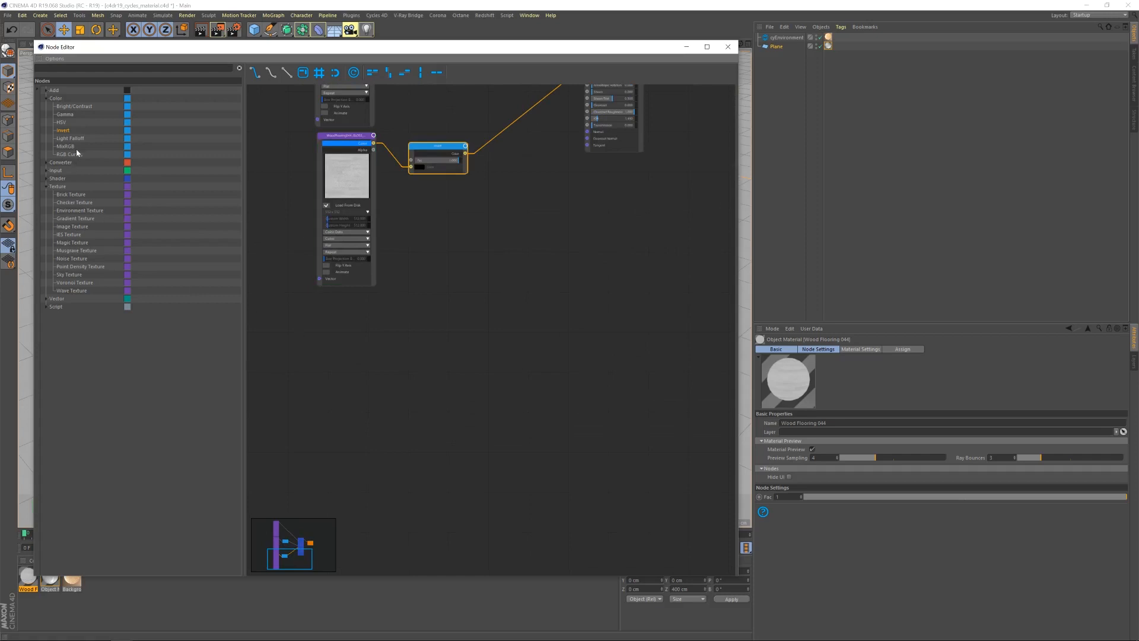
pyautogui.moveTo(73, 229)
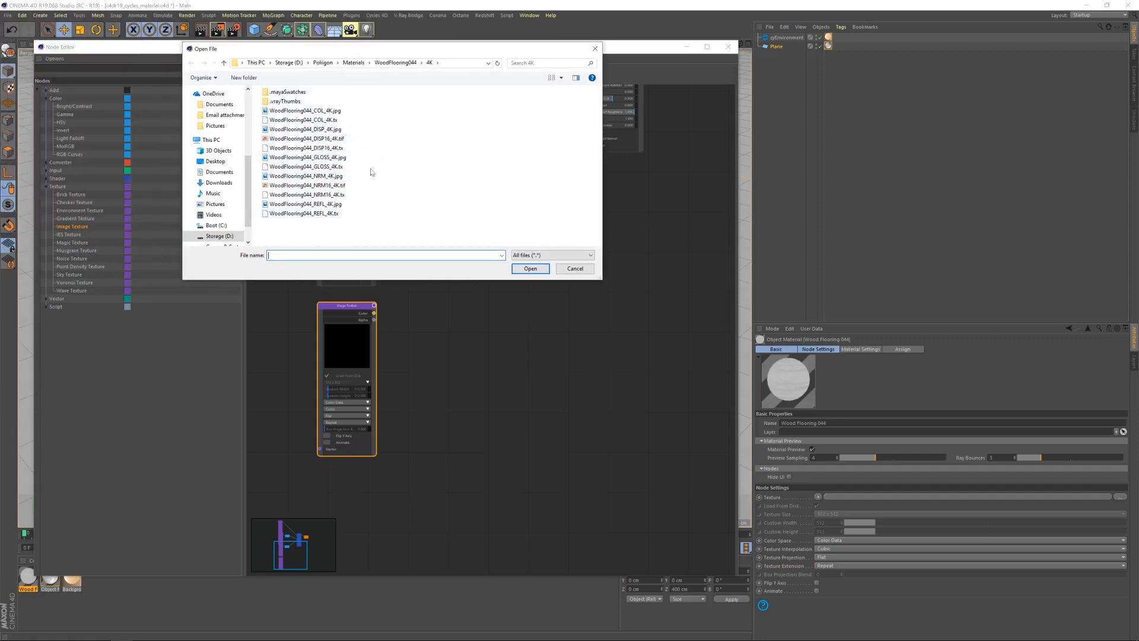
# Load the WoodFlooring044 NRM16 normal map into the fourth Image Texture node, copying it to the project
pyautogui.click(305, 175)
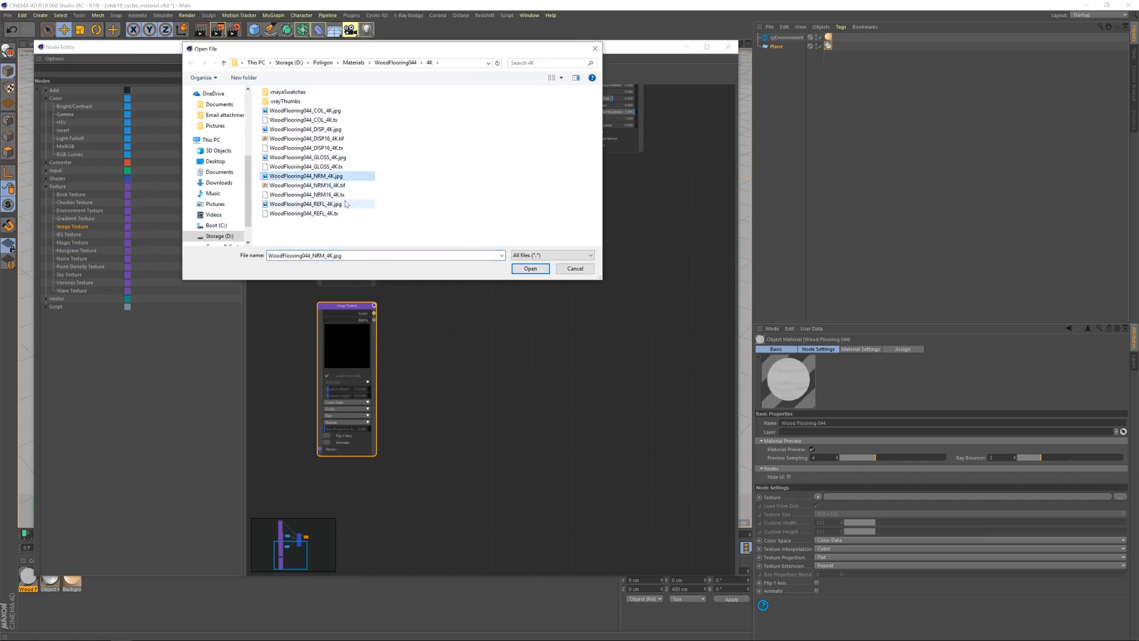
pyautogui.click(306, 185)
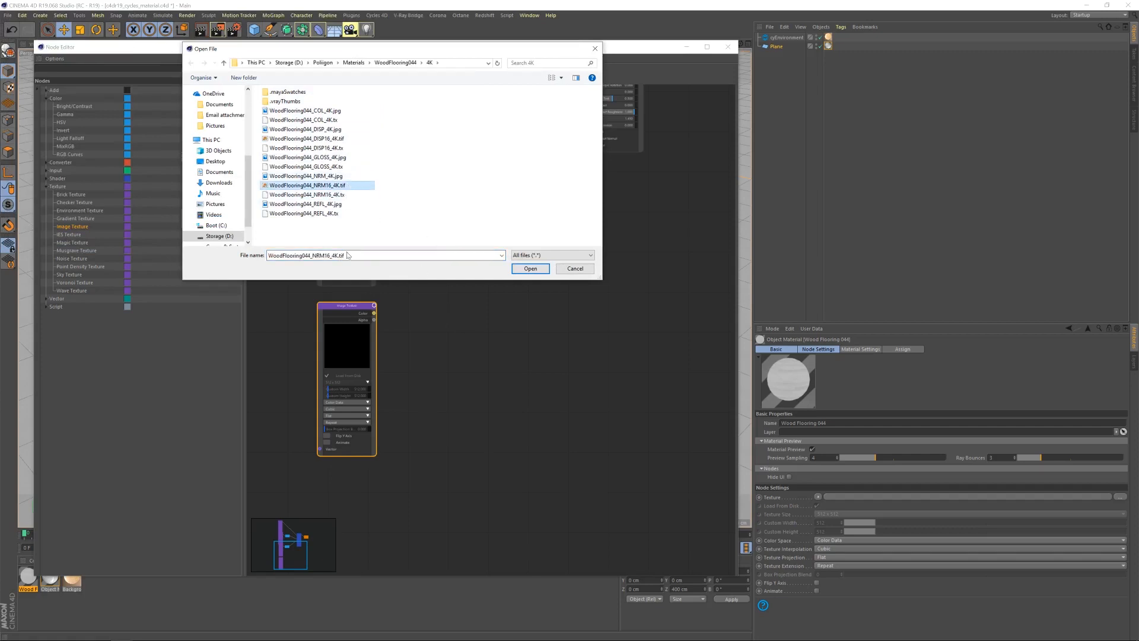
pyautogui.click(530, 268)
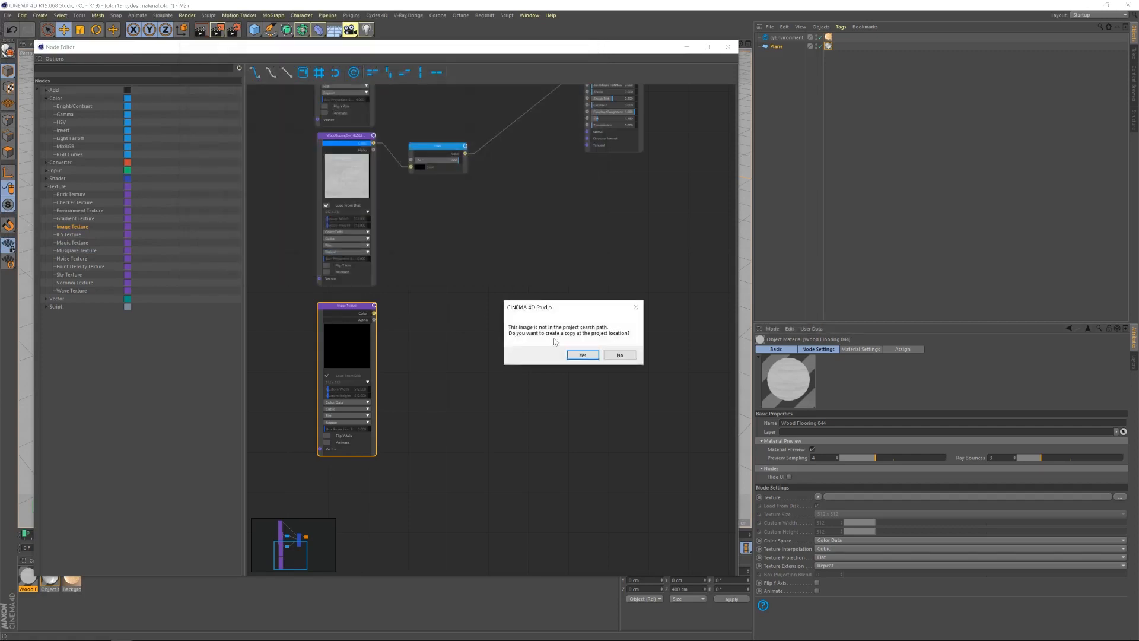
pyautogui.click(582, 355)
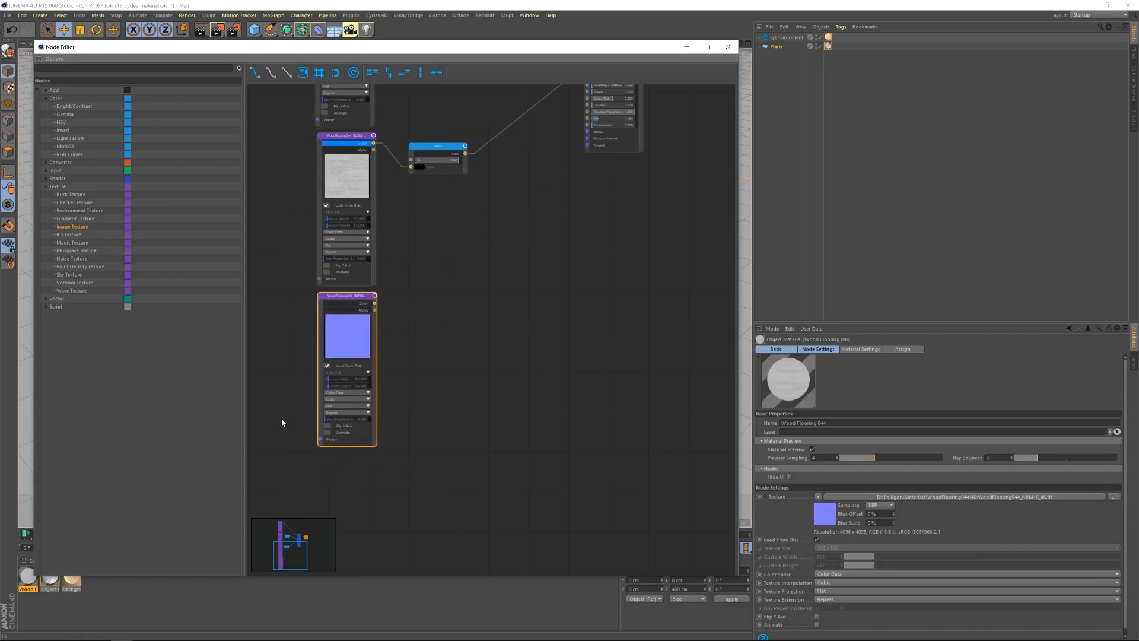
pyautogui.moveTo(74, 166)
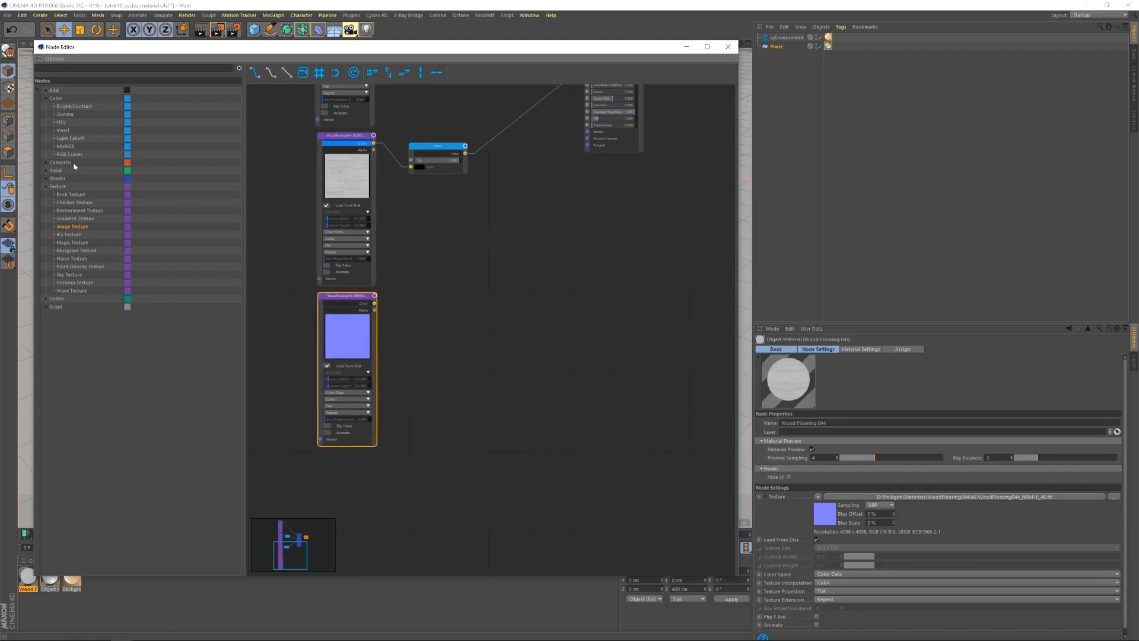
# Add a Normal Map node from Vector, linking the normal image into the BSDF Normal input
pyautogui.click(46, 298)
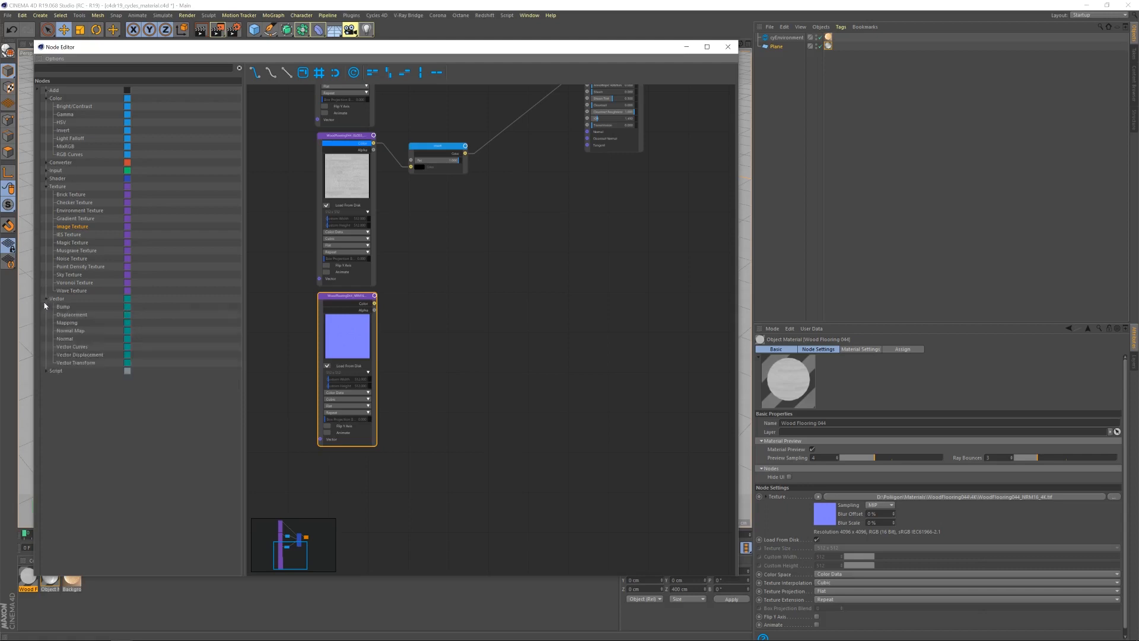
pyautogui.moveTo(448, 307)
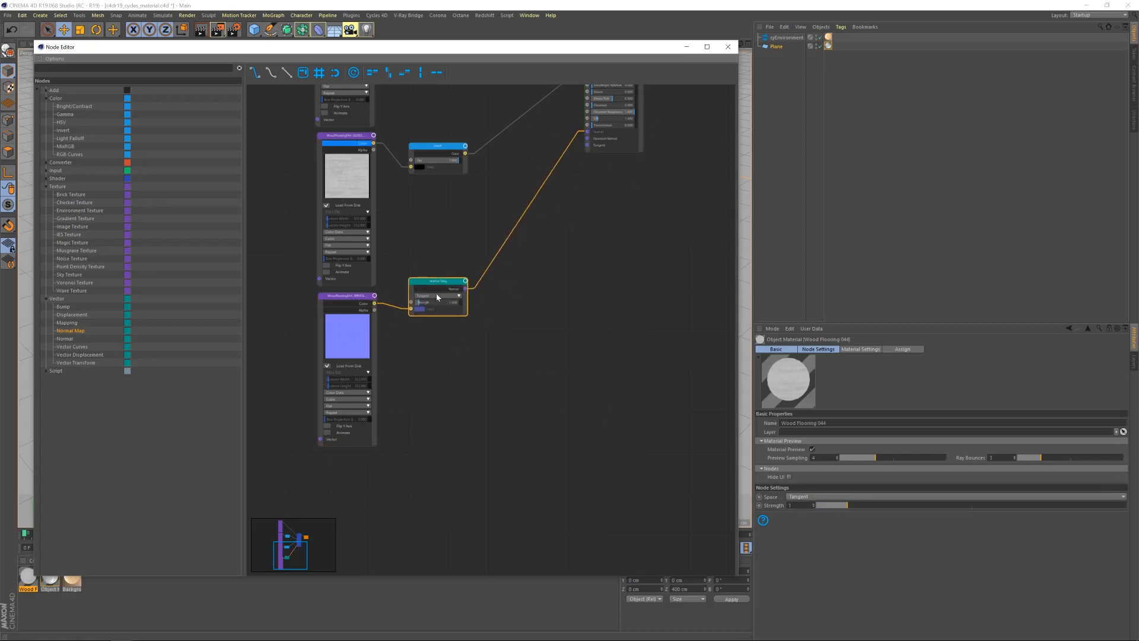
pyautogui.click(437, 297)
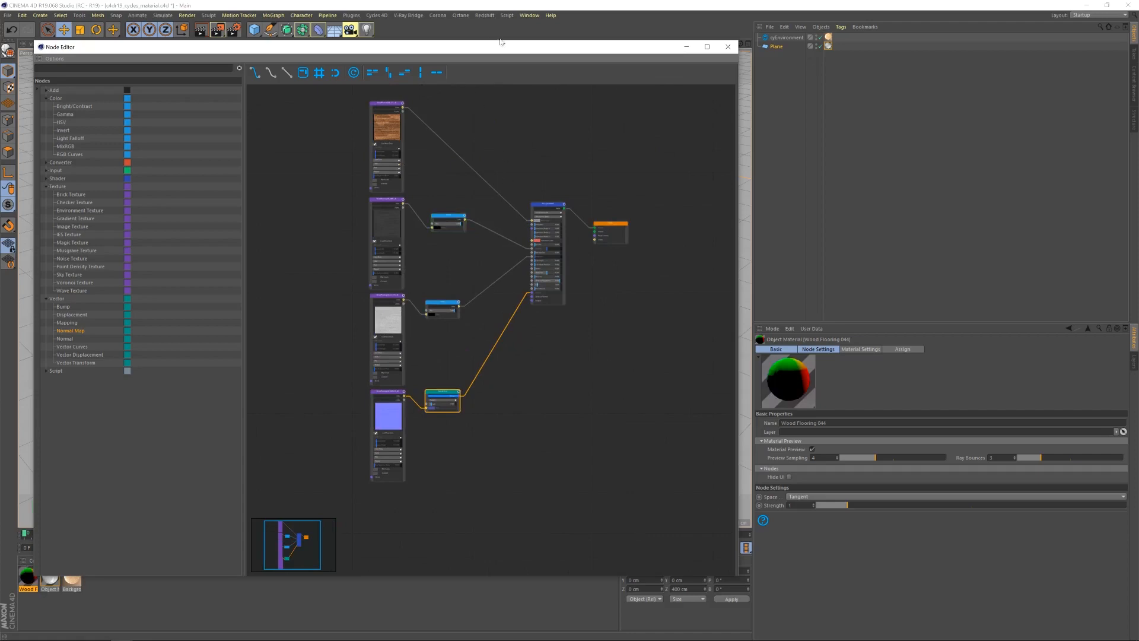
# Close and reopen the Wood Flooring node graph, then select the Principled BSDF node
pyautogui.click(726, 46)
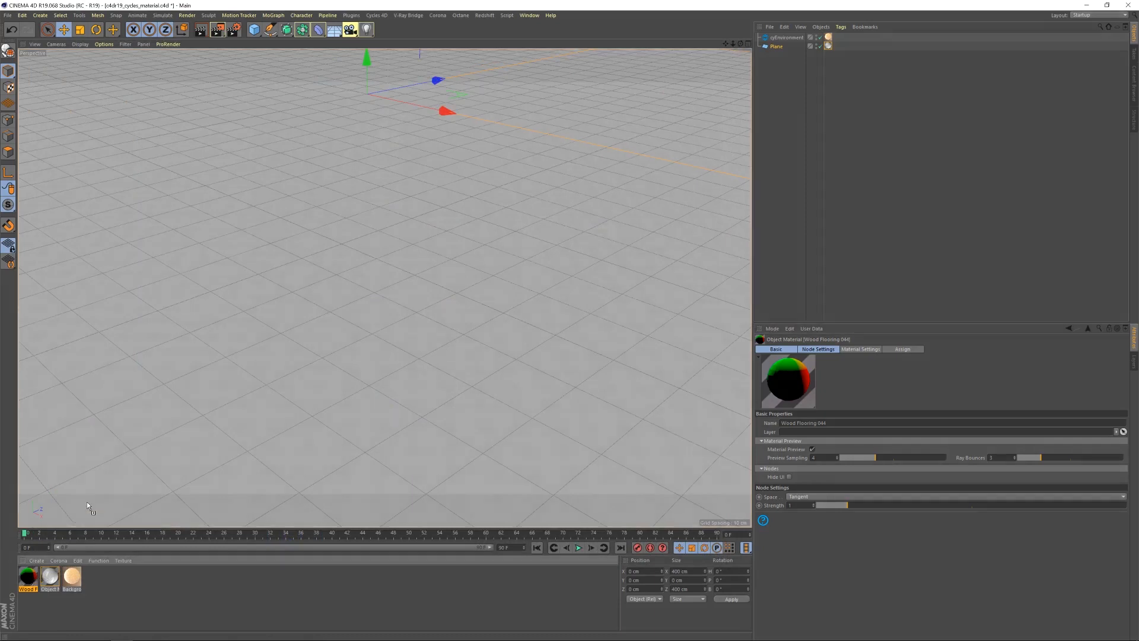
pyautogui.click(776, 46)
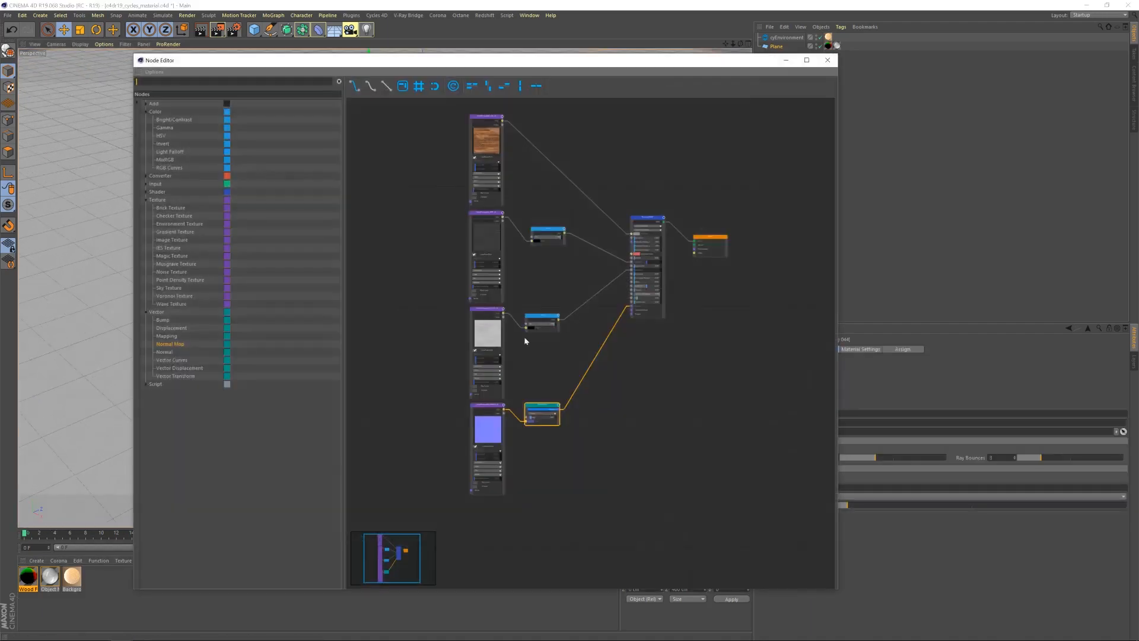
pyautogui.click(541, 408)
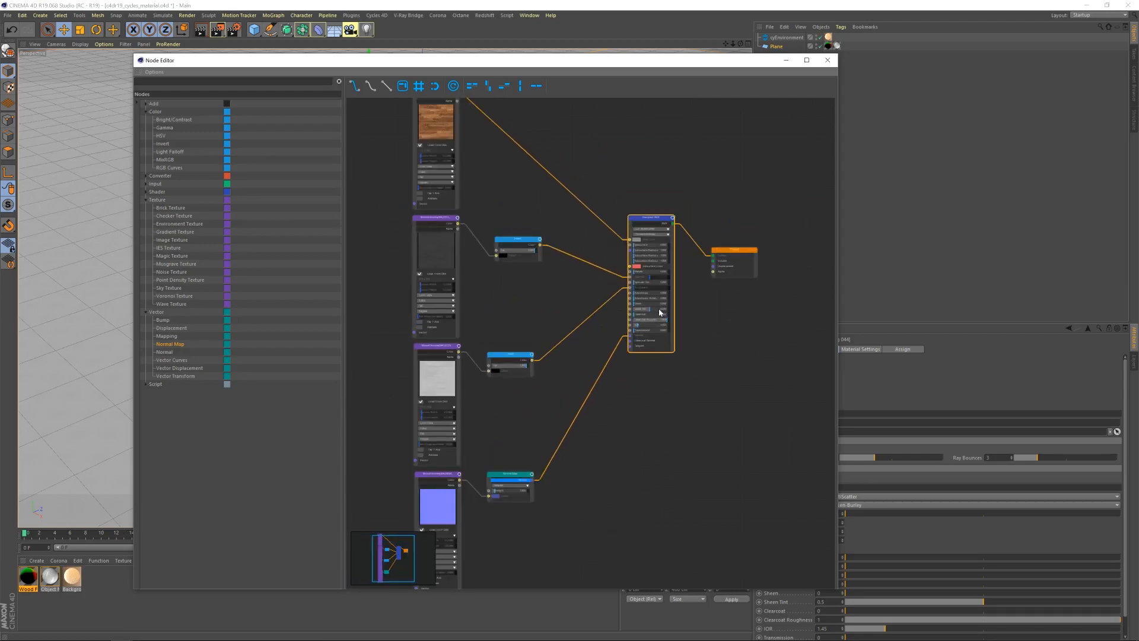
# Select the reflection Image Texture node, then close the Node Editor
pyautogui.click(436, 354)
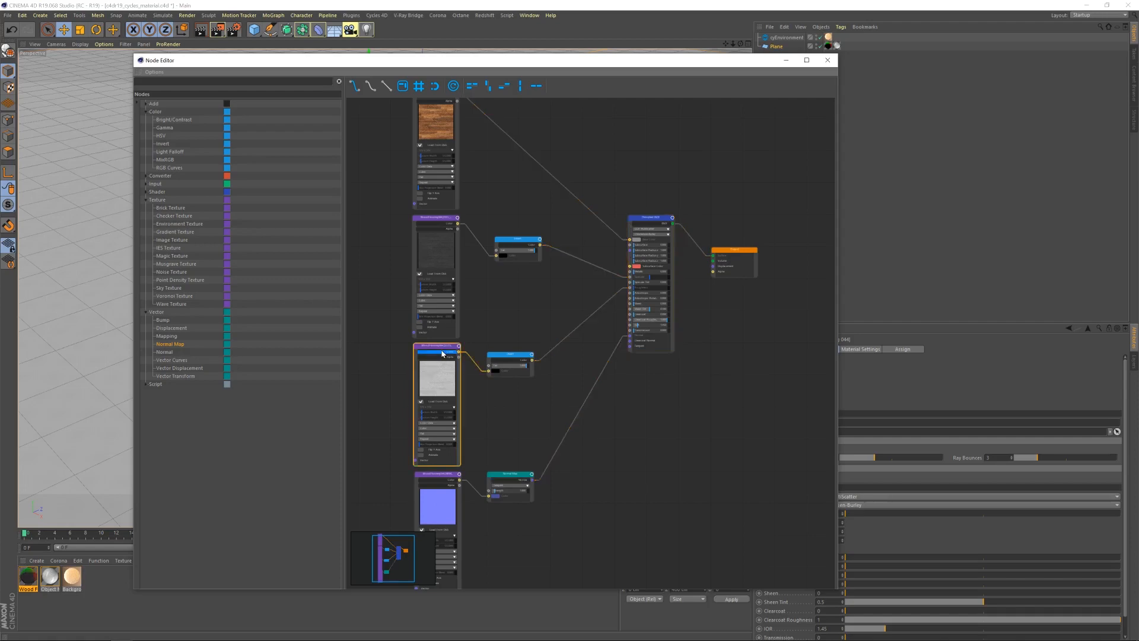
pyautogui.click(437, 356)
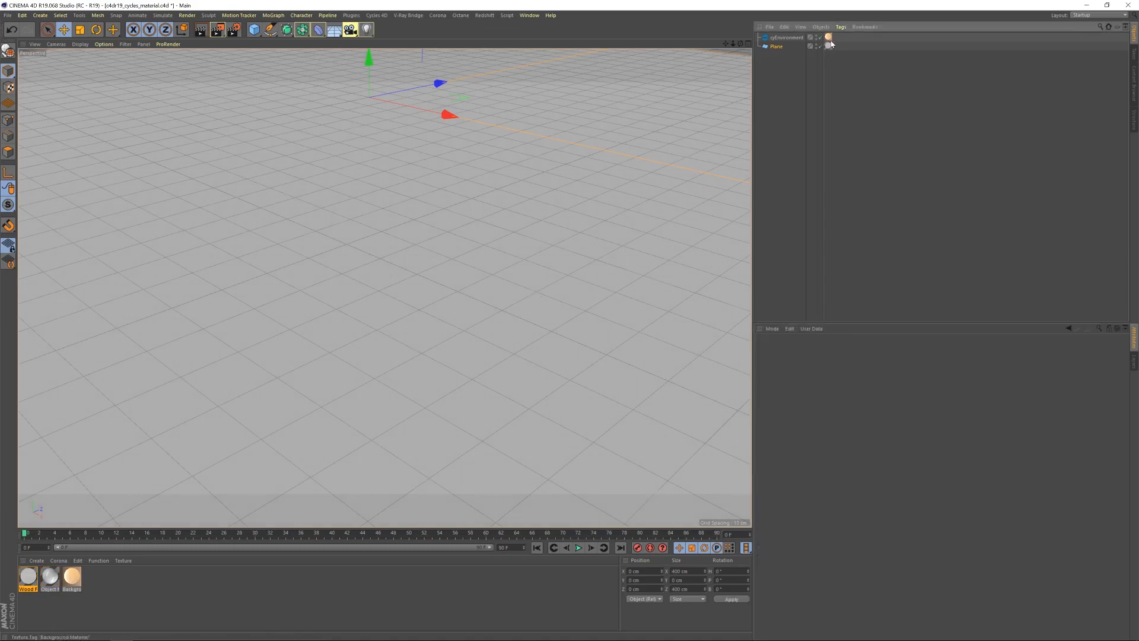
# Select the plane's texture tag, render to Picture Viewer to review the planks, then close the window
pyautogui.click(828, 46)
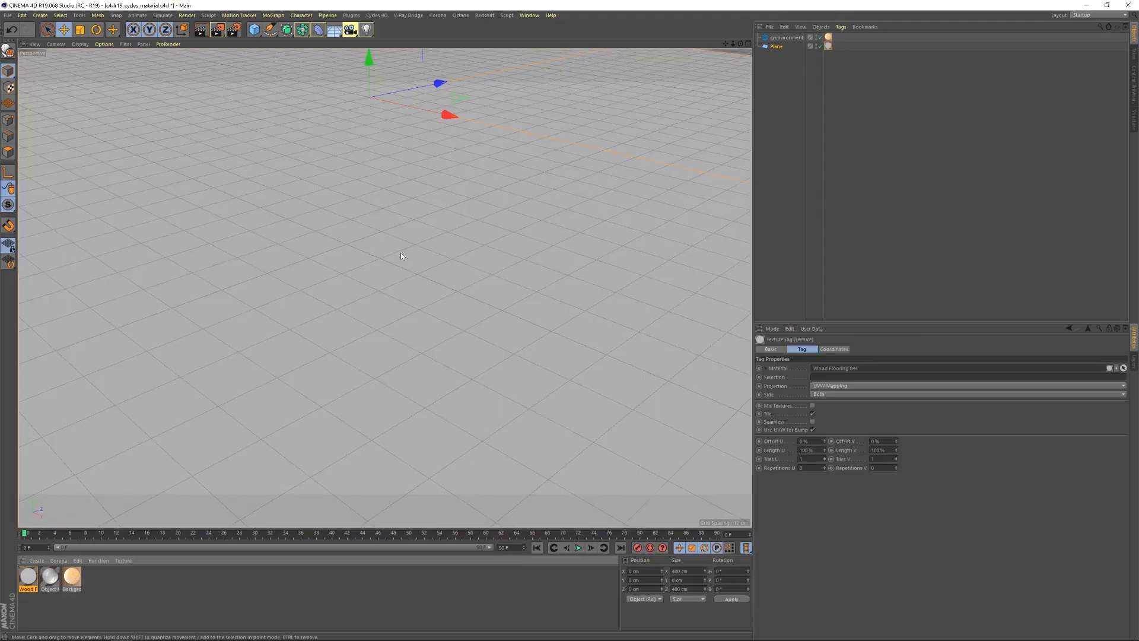
pyautogui.click(217, 30)
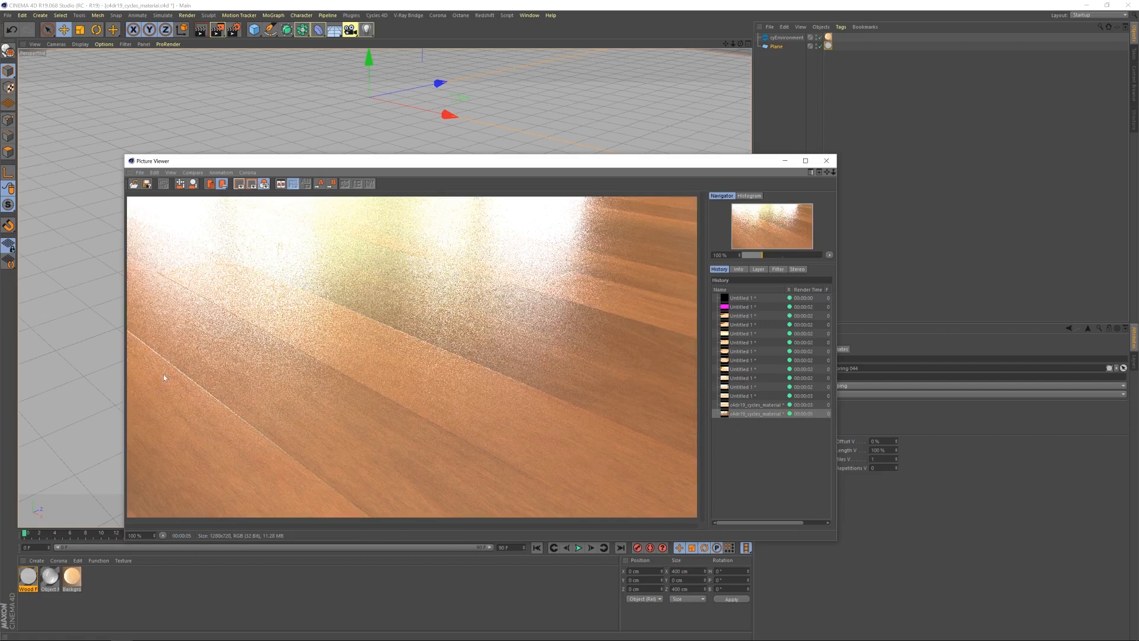
pyautogui.moveTo(391, 389)
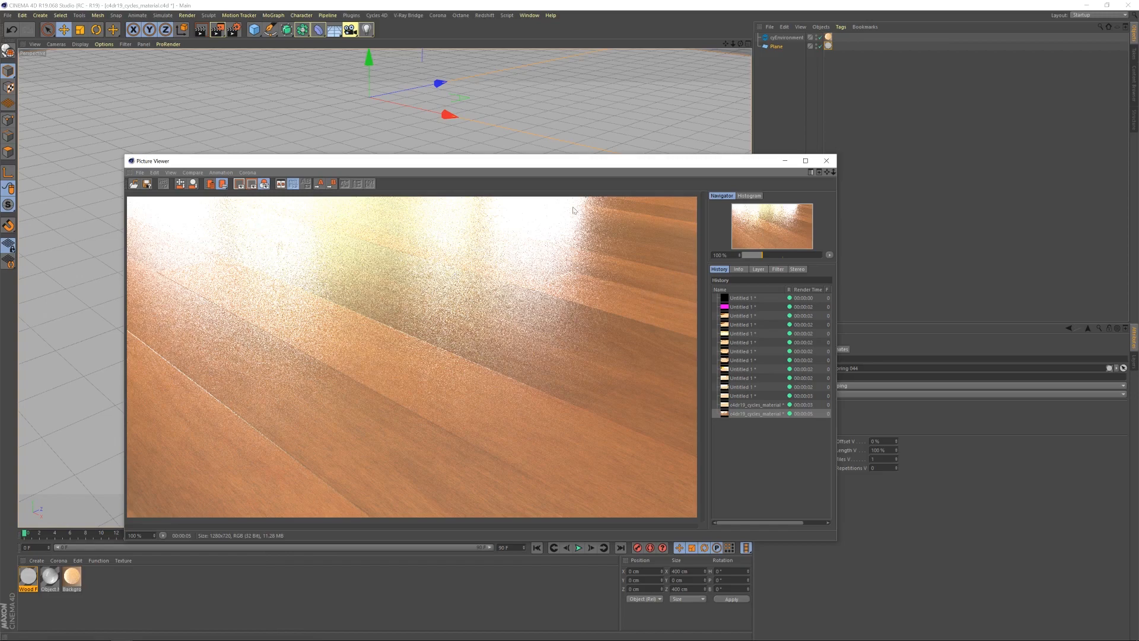
pyautogui.click(826, 161)
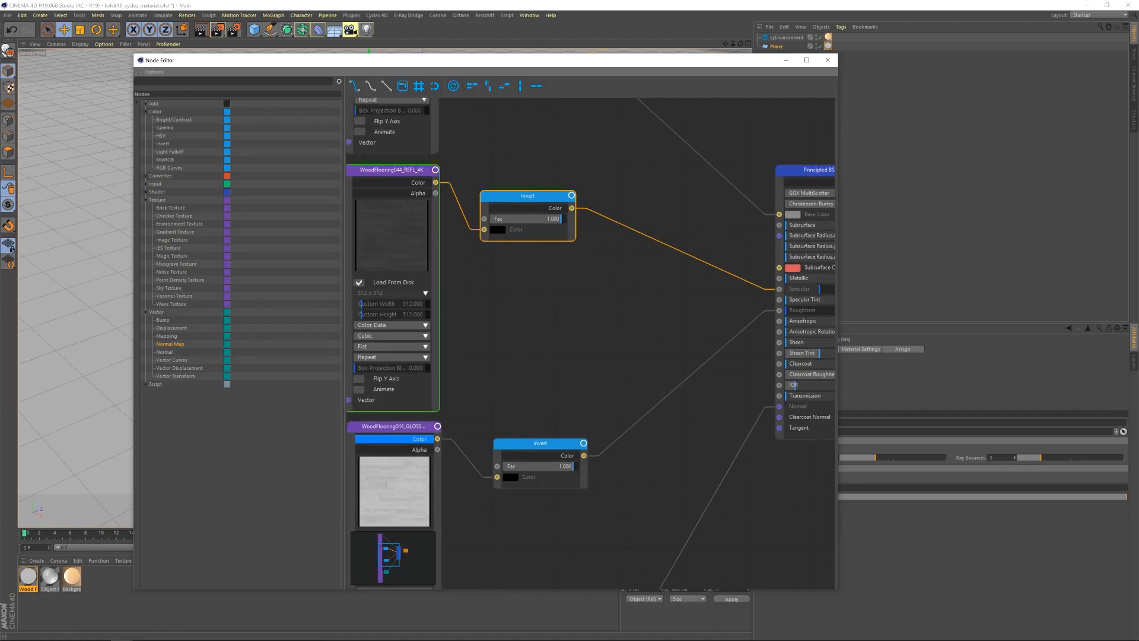
pyautogui.moveTo(168, 166)
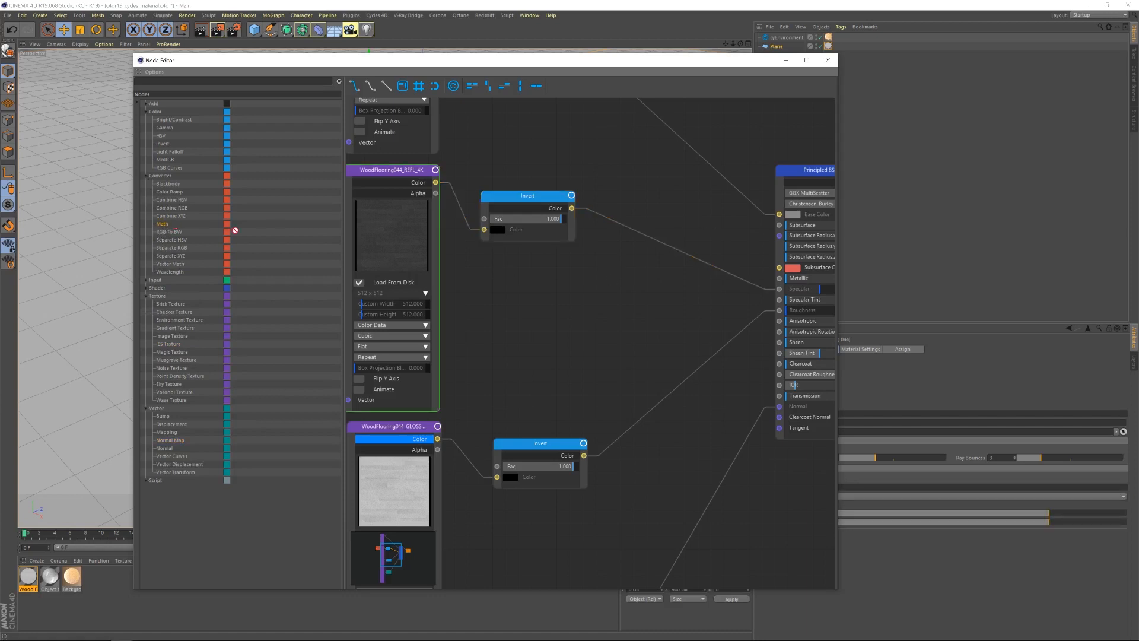
# Insert a Math node set to Multiply between Invert and Specular, lowering its Value2 factor
pyautogui.click(621, 295)
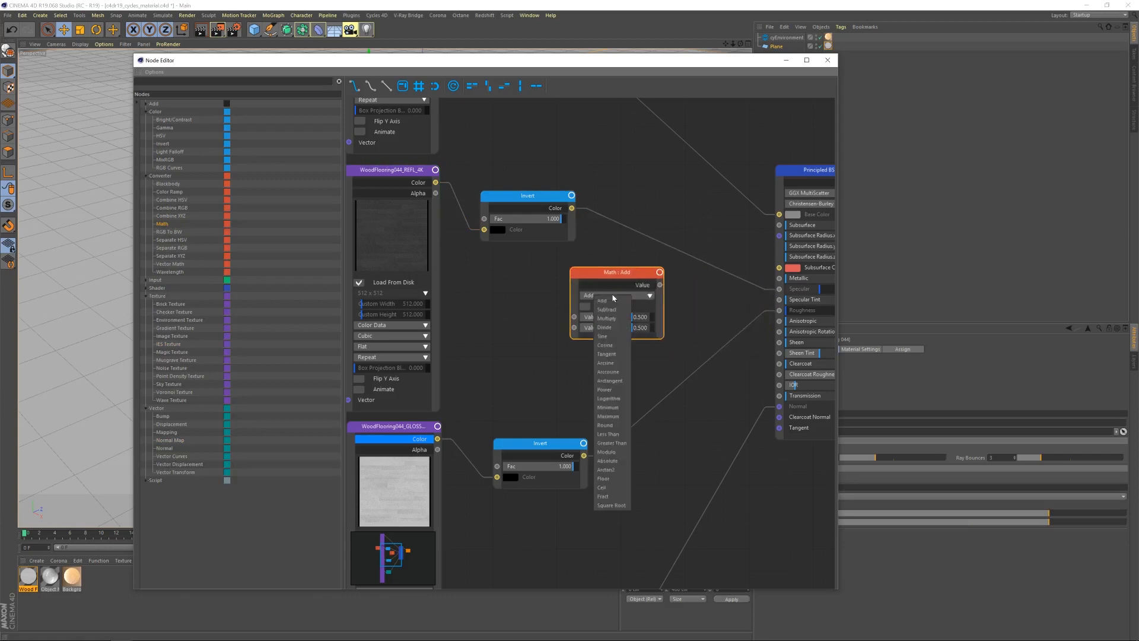
pyautogui.click(606, 318)
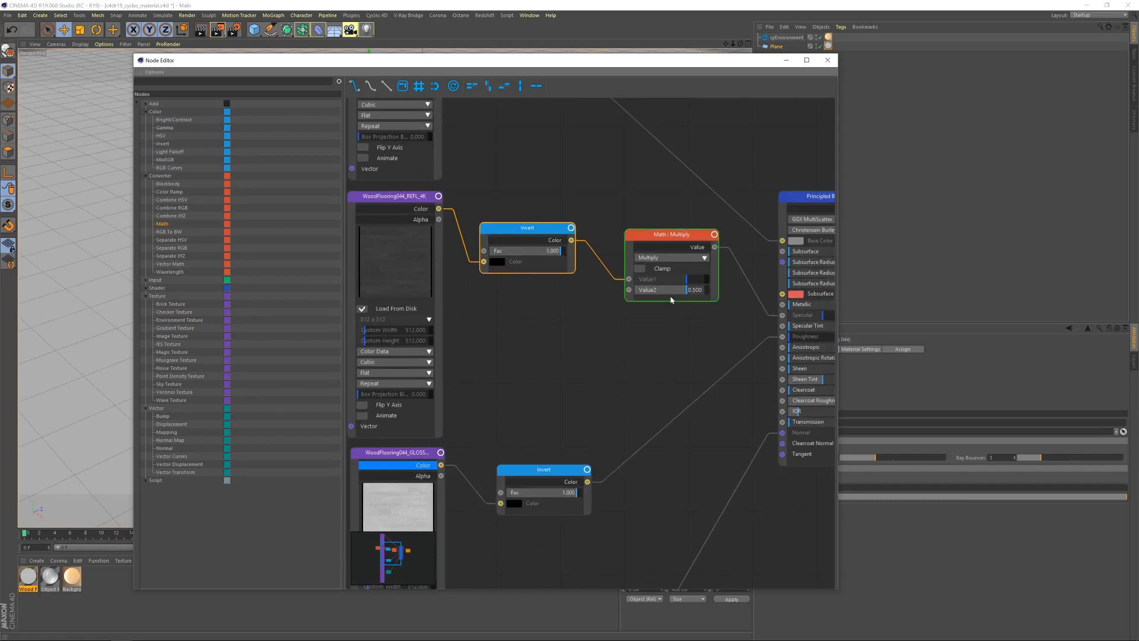
pyautogui.moveTo(693, 289); pyautogui.dragTo(680, 289)
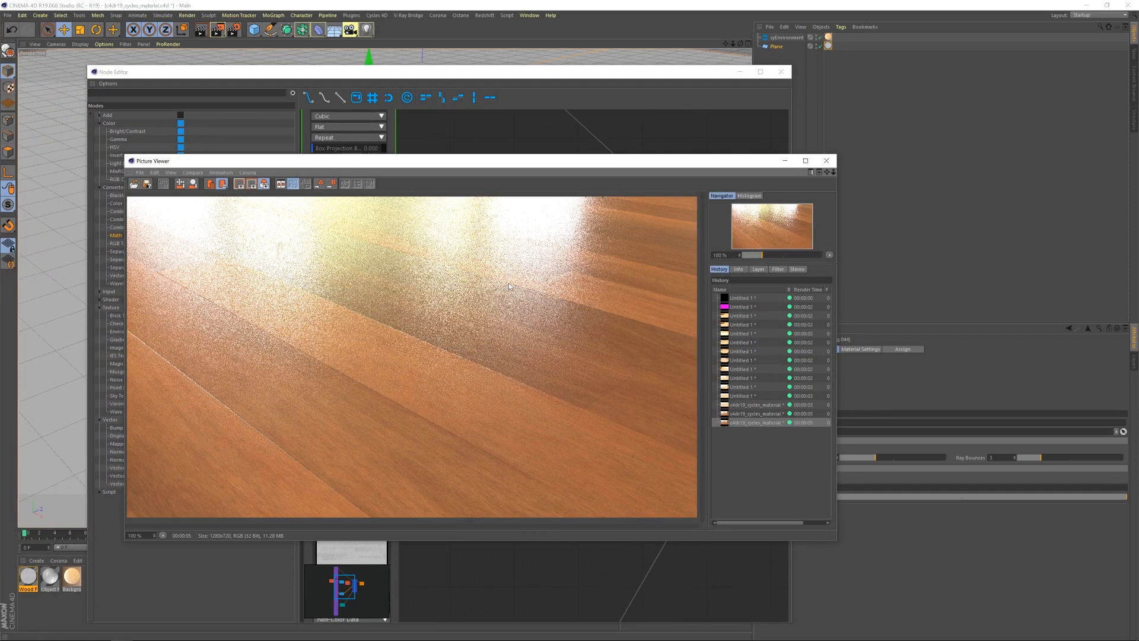
pyautogui.moveTo(505, 302)
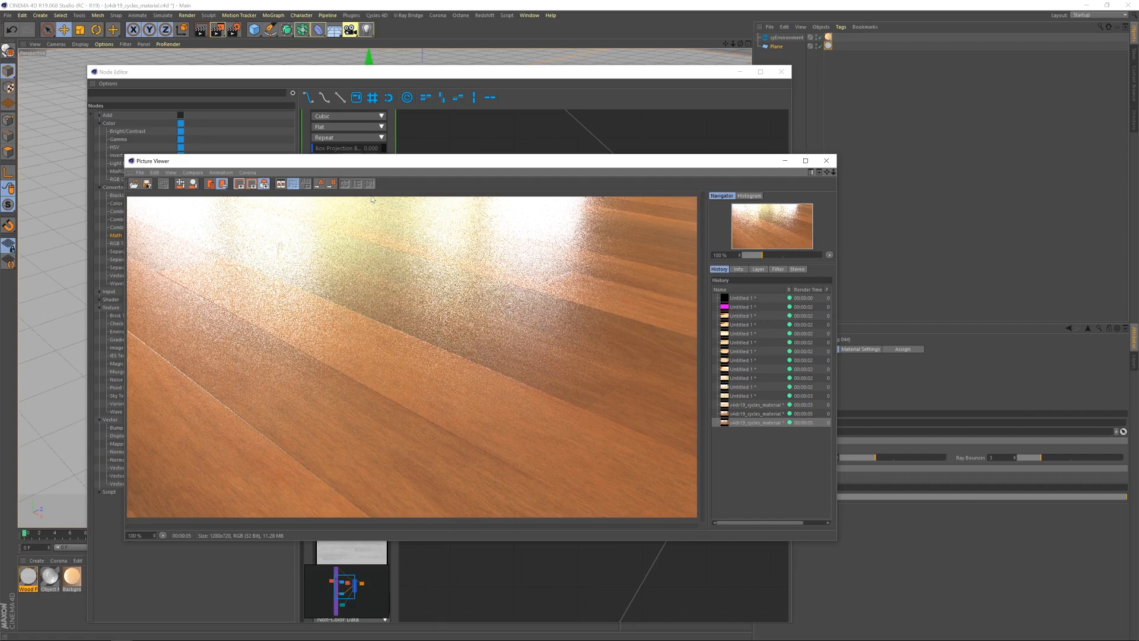
pyautogui.moveTo(400, 260)
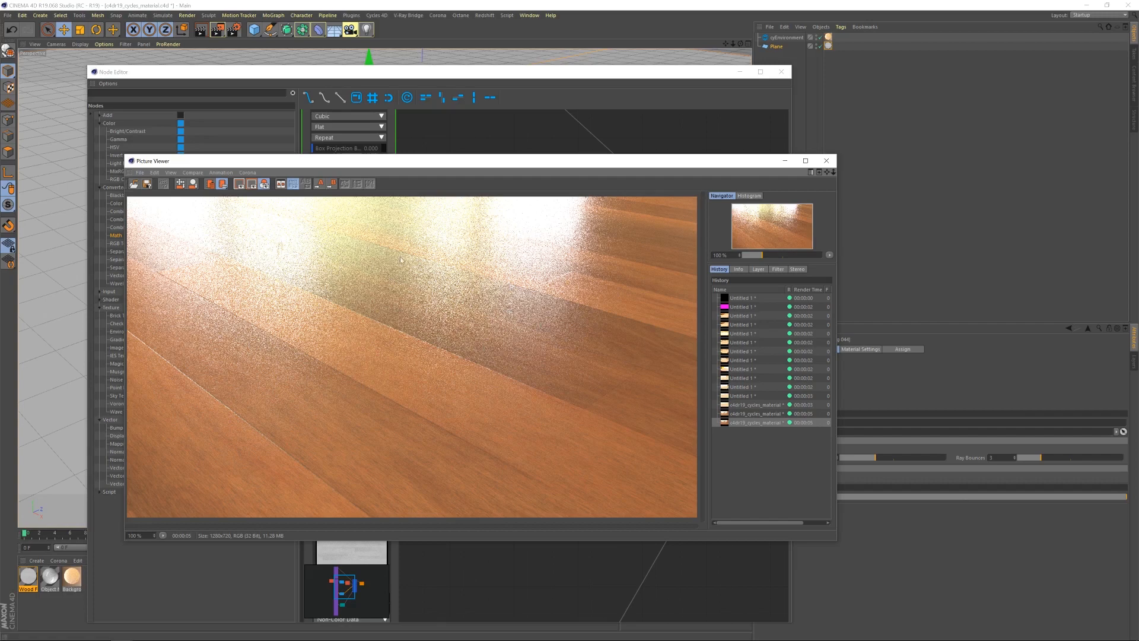
pyautogui.moveTo(612, 294)
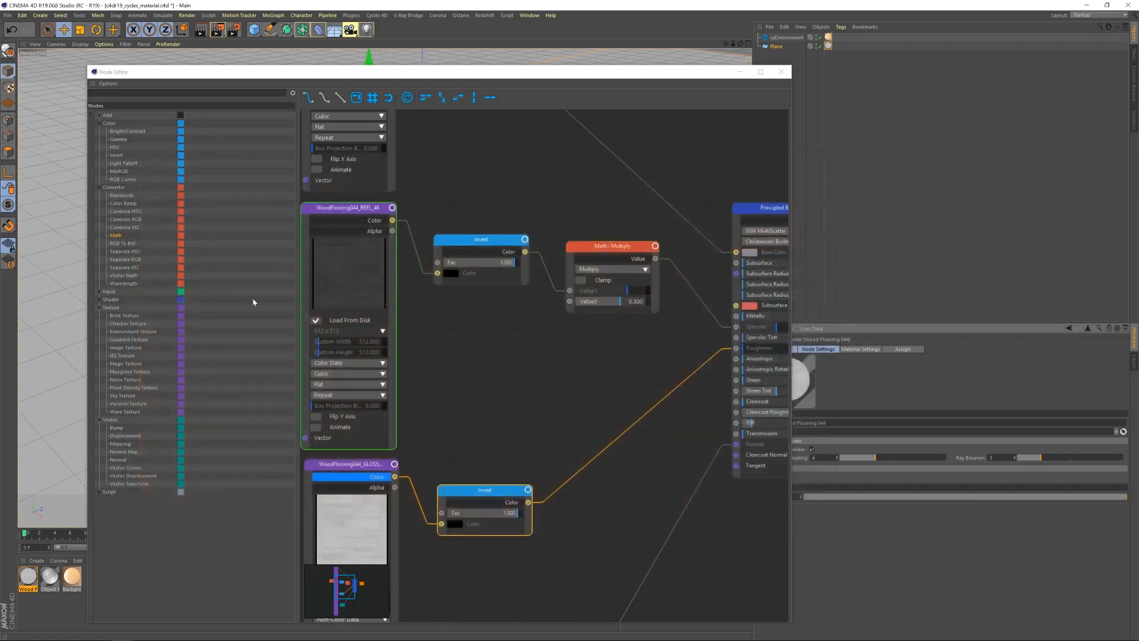
pyautogui.moveTo(547, 392)
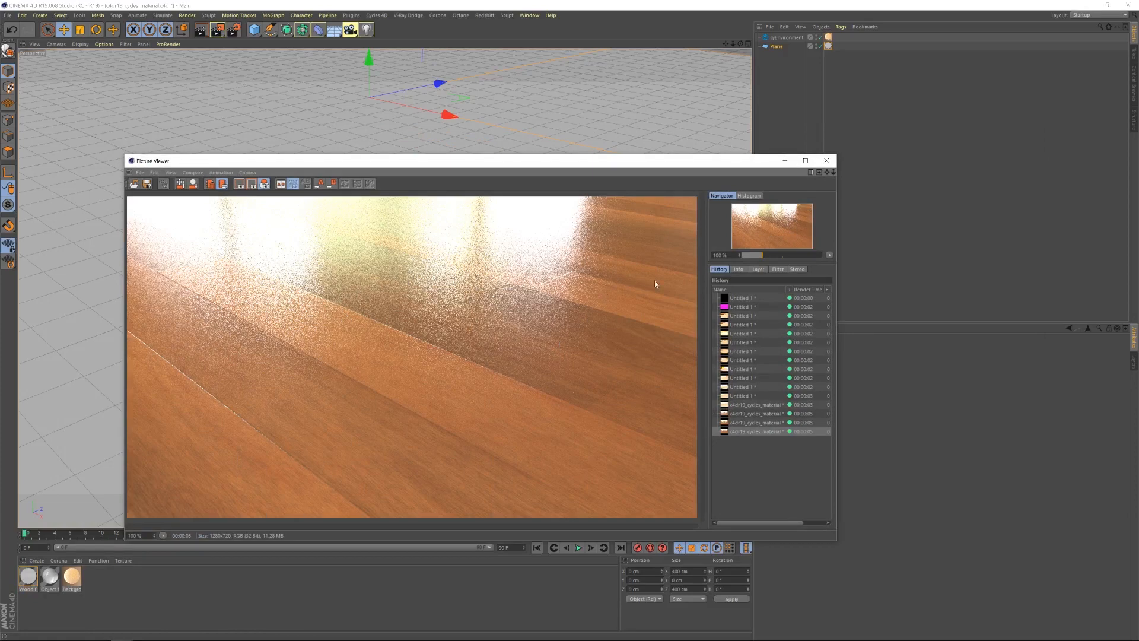
# In Picture Viewer's Filter tab, enable the filter and drag Exposure down to -0.5
pyautogui.click(777, 269)
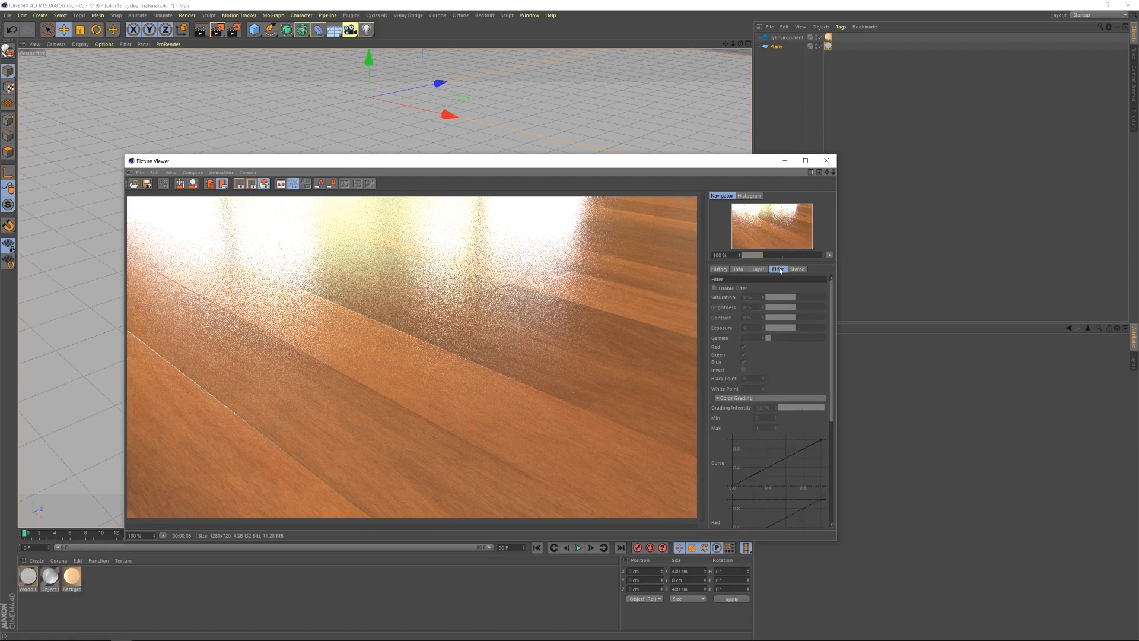
pyautogui.click(713, 288)
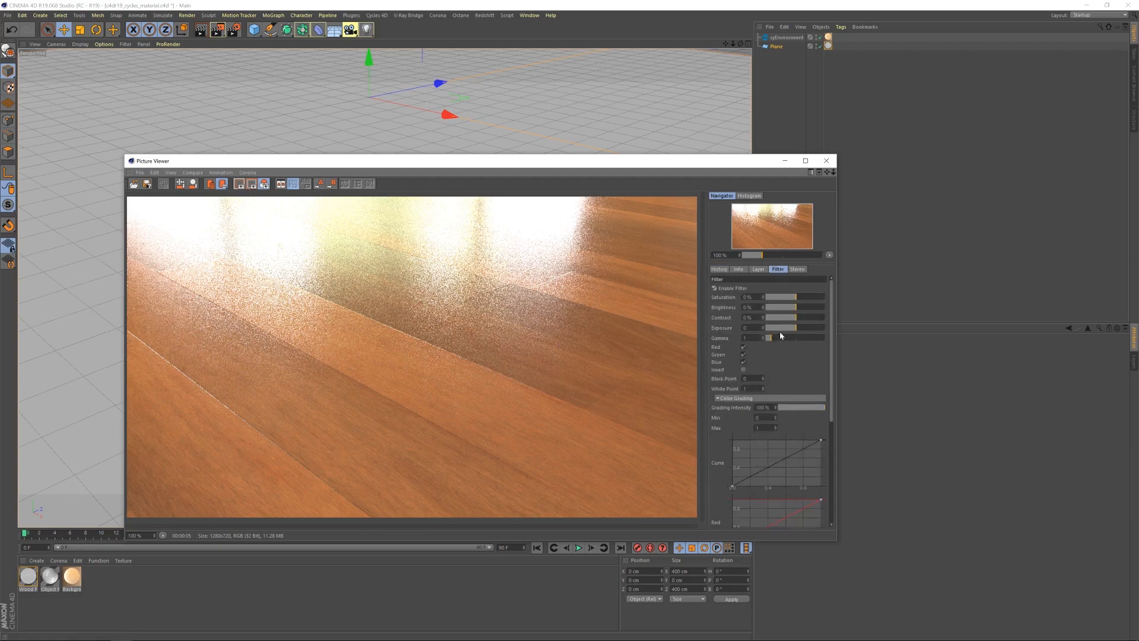
pyautogui.moveTo(792, 327); pyautogui.dragTo(770, 328)
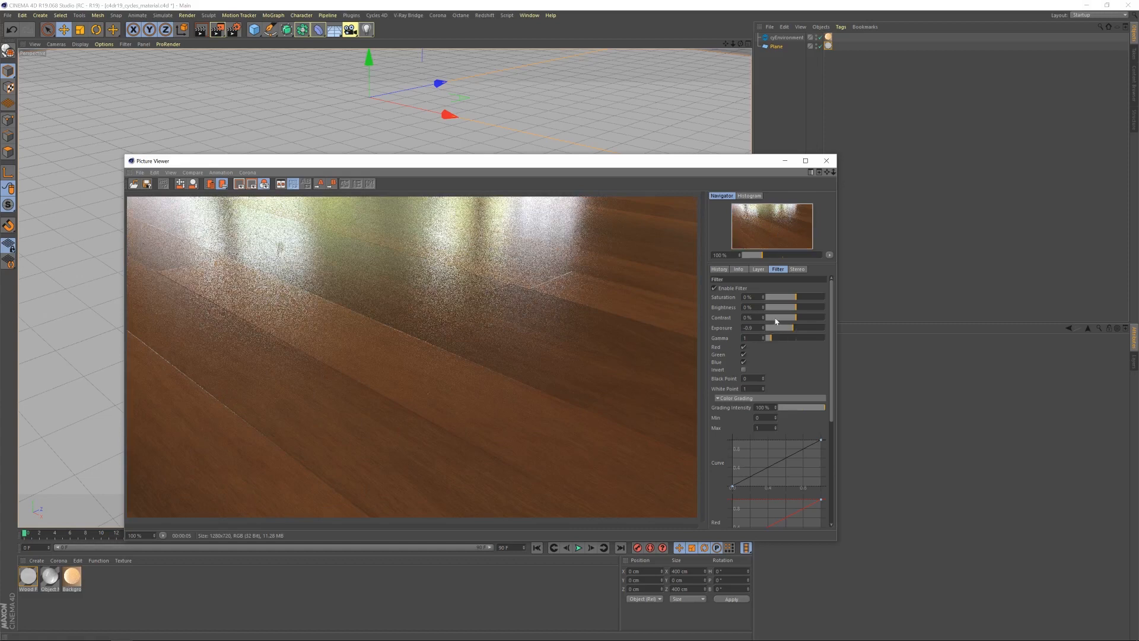
pyautogui.moveTo(783, 307); pyautogui.dragTo(792, 307)
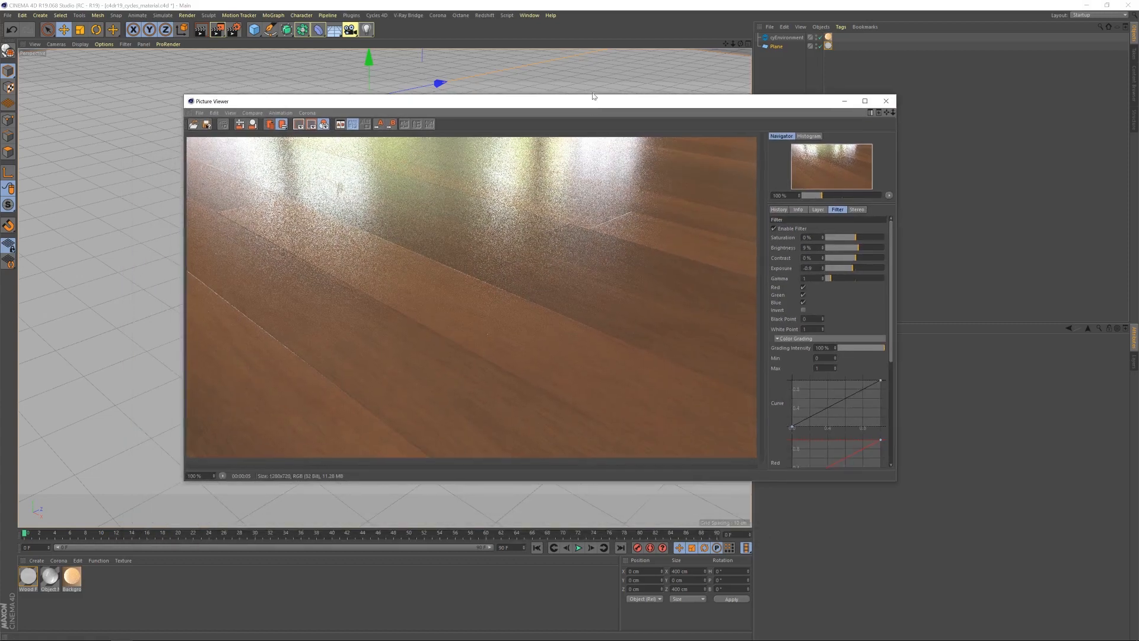
pyautogui.moveTo(511, 326)
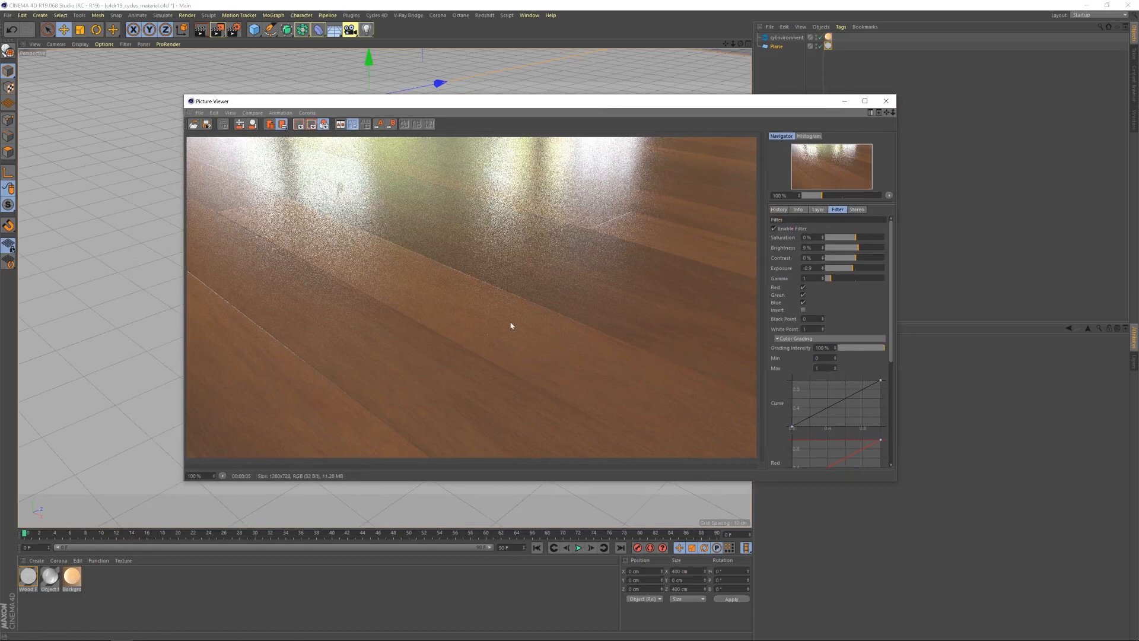
pyautogui.moveTo(472, 341)
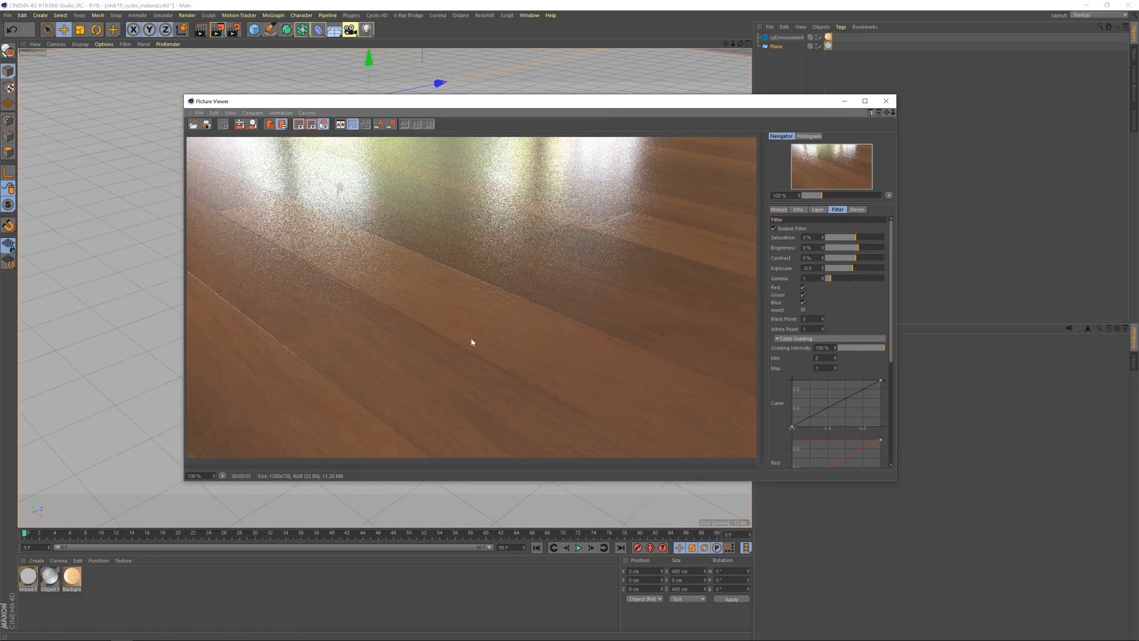